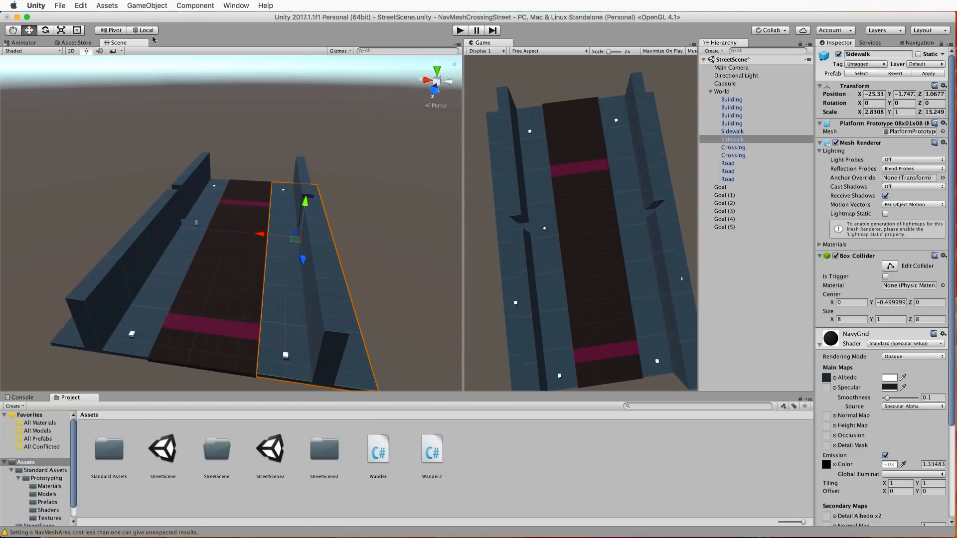
# - Browse asset import options and inspect the crossing strips, World group and first Goal
pyautogui.click(107, 5)
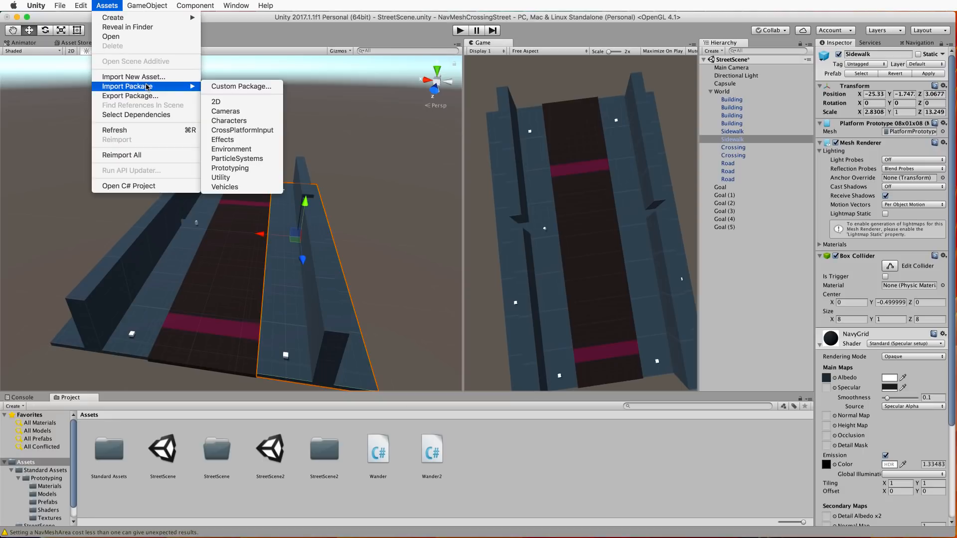
pyautogui.moveTo(241, 168)
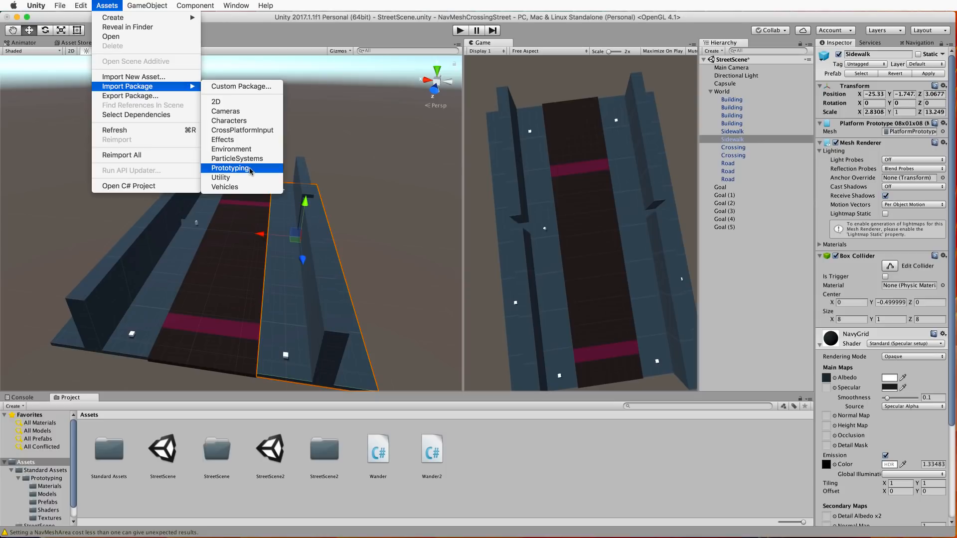
pyautogui.moveTo(231, 227)
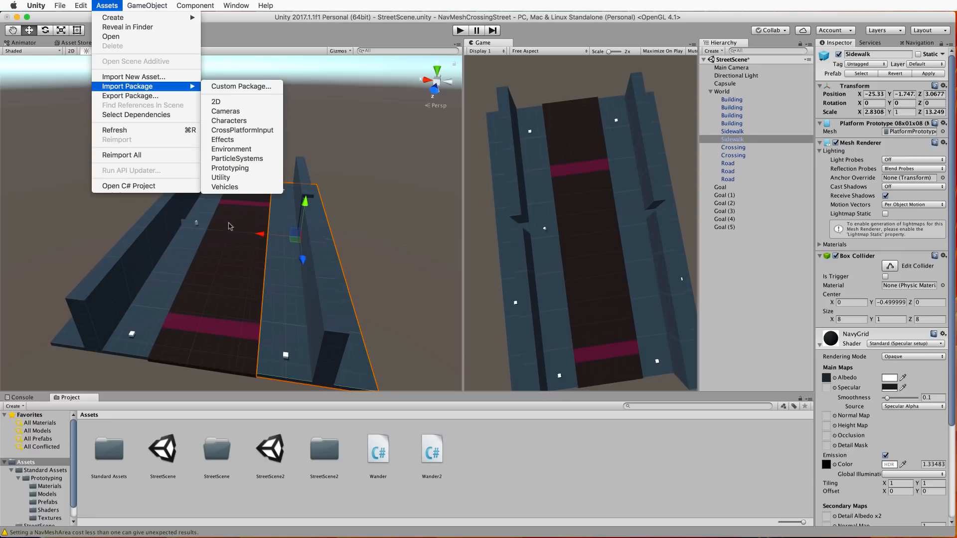
pyautogui.moveTo(356, 177)
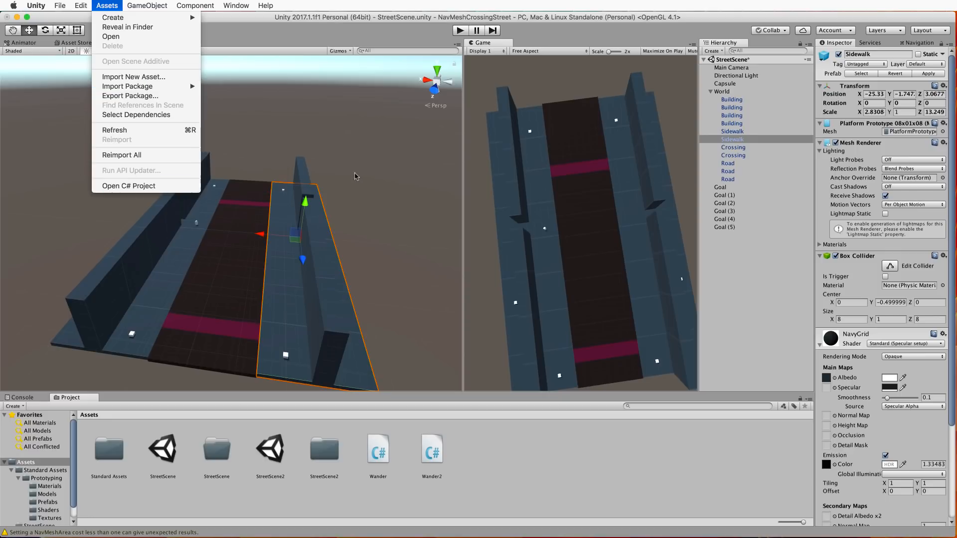
pyautogui.click(256, 131)
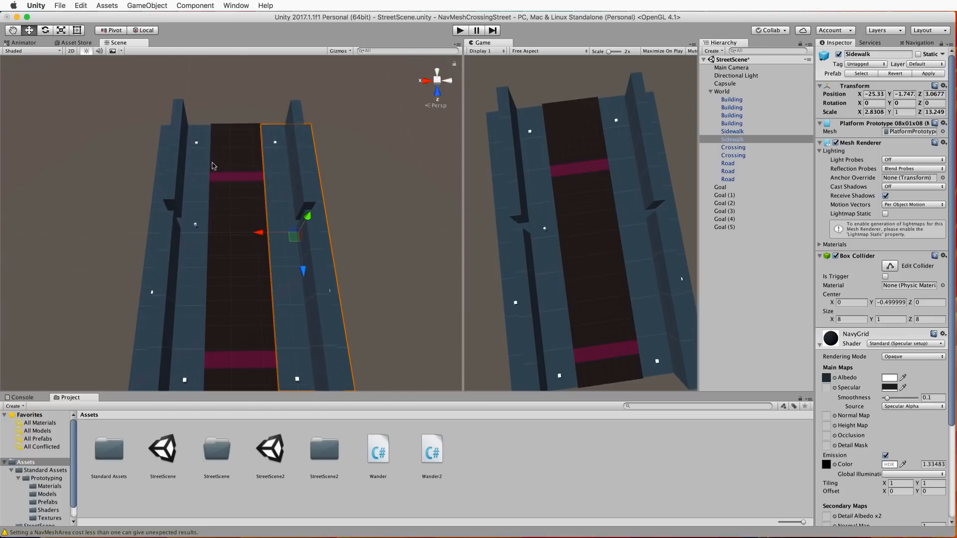
pyautogui.moveTo(179, 151)
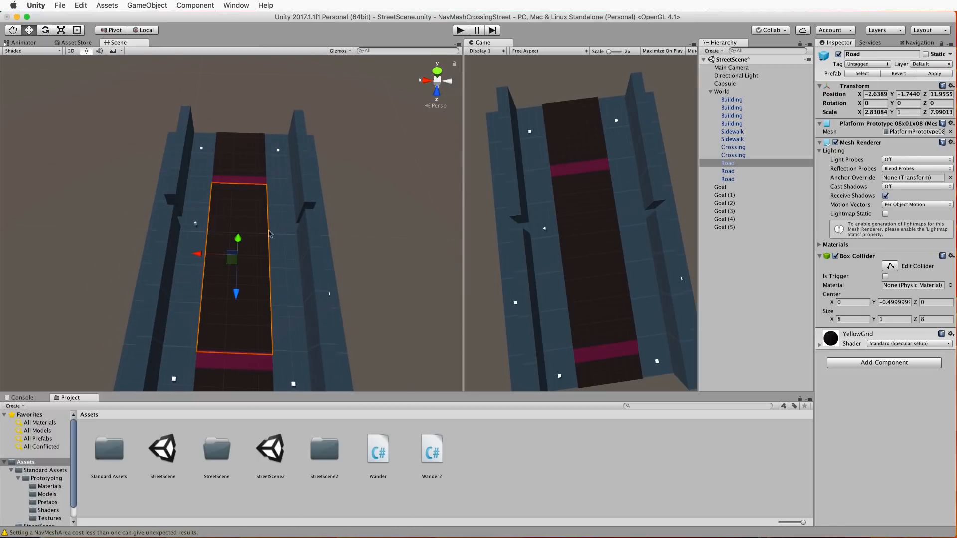
pyautogui.moveTo(214, 160)
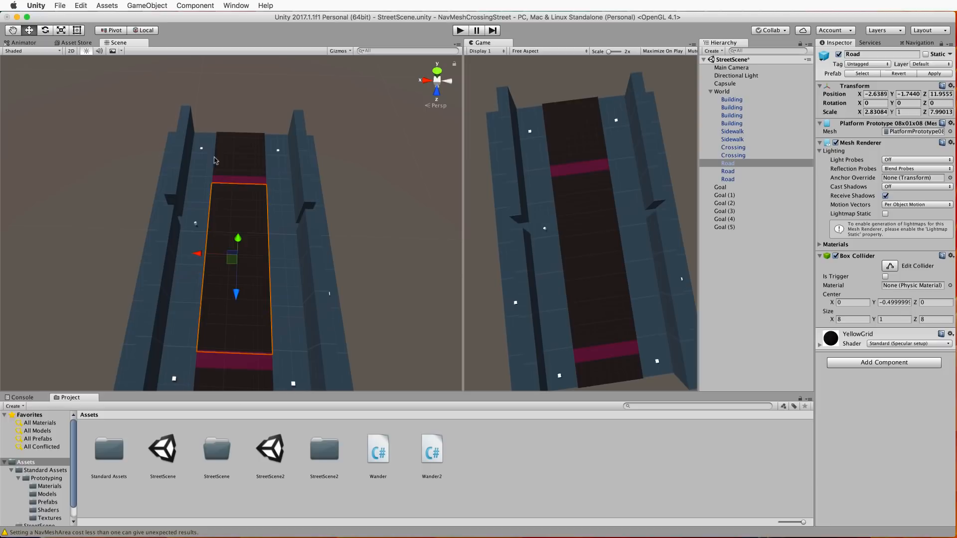
pyautogui.moveTo(339, 157)
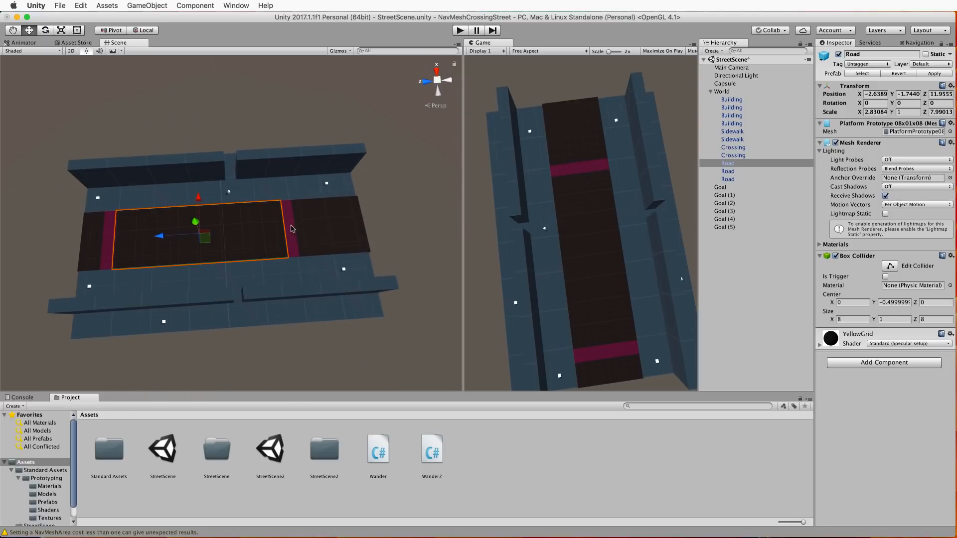
pyautogui.click(733, 139)
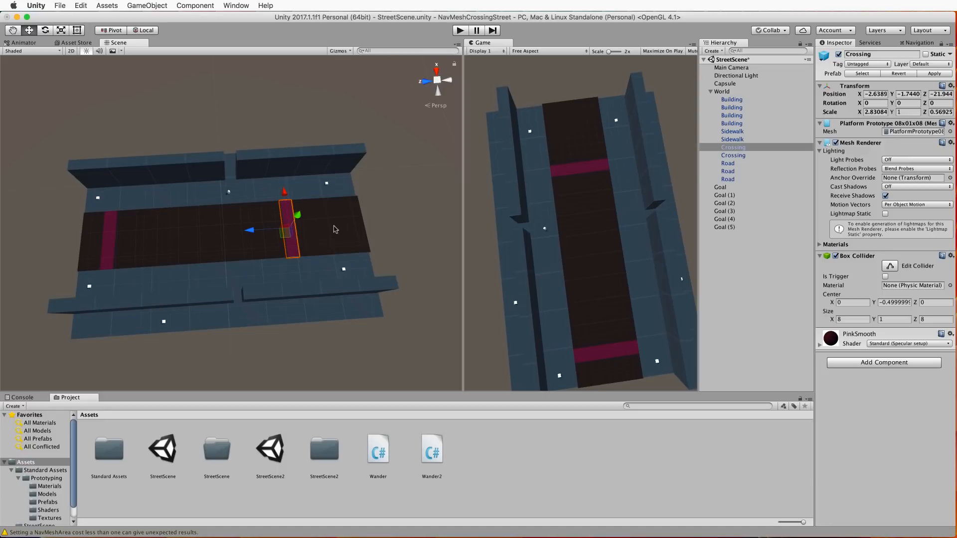
pyautogui.click(728, 179)
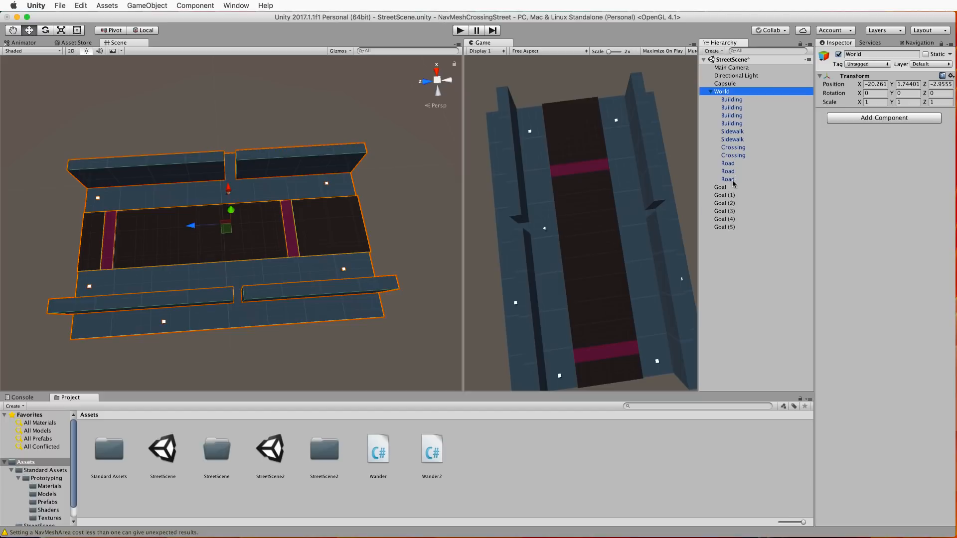
pyautogui.click(732, 147)
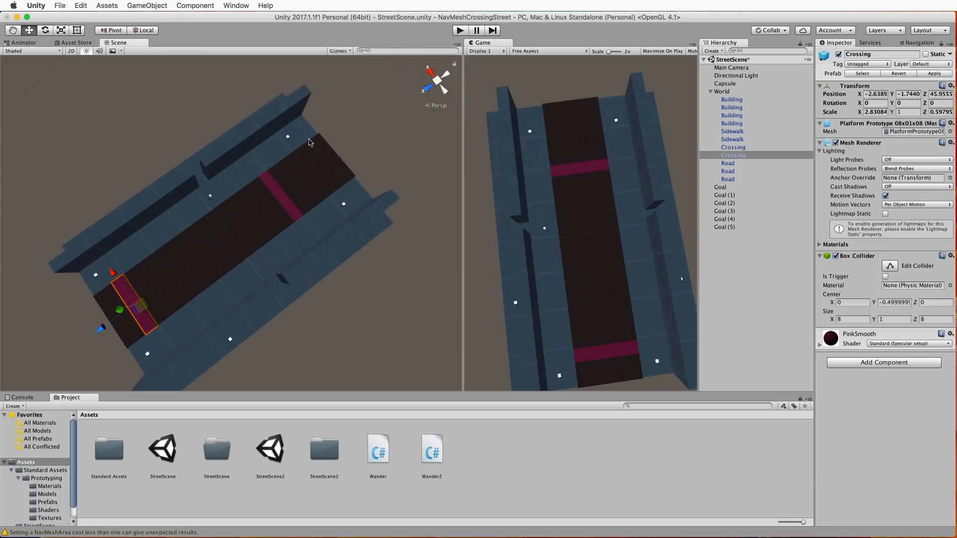
pyautogui.moveTo(288, 141)
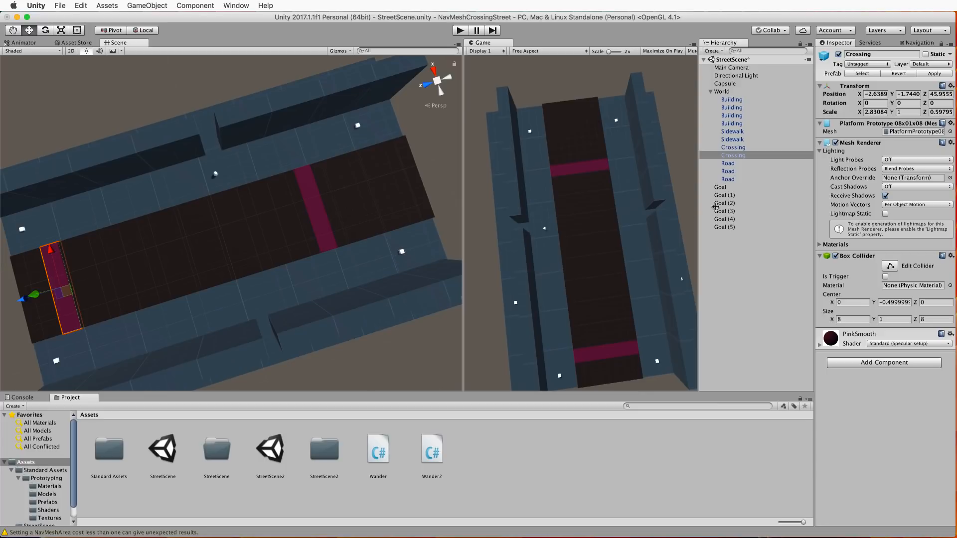
pyautogui.click(720, 187)
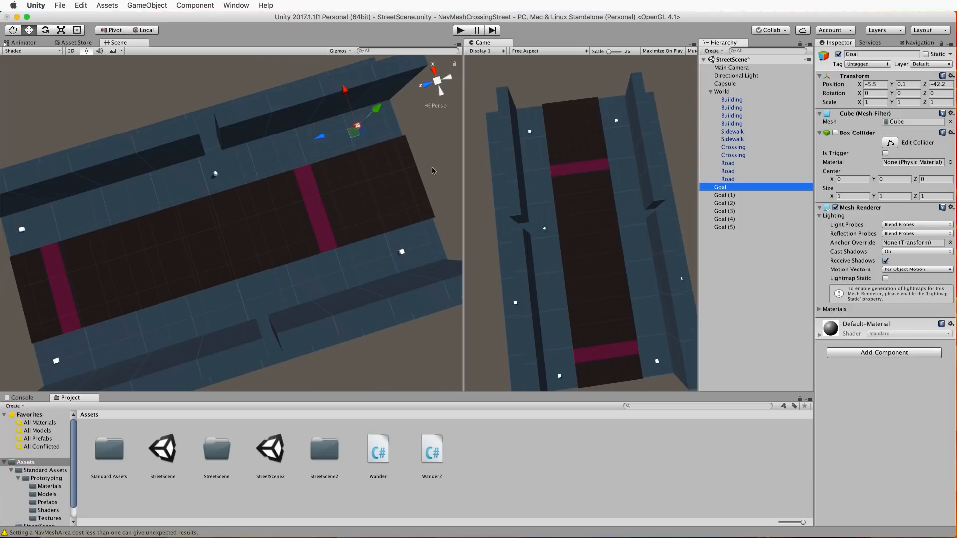
pyautogui.moveTo(36, 219)
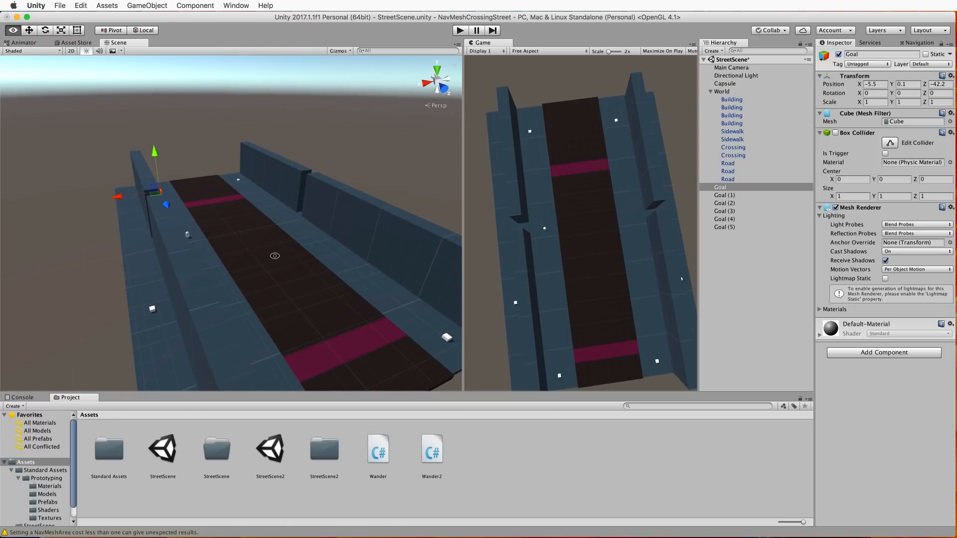
pyautogui.moveTo(275, 256); pyautogui.dragTo(324, 339)
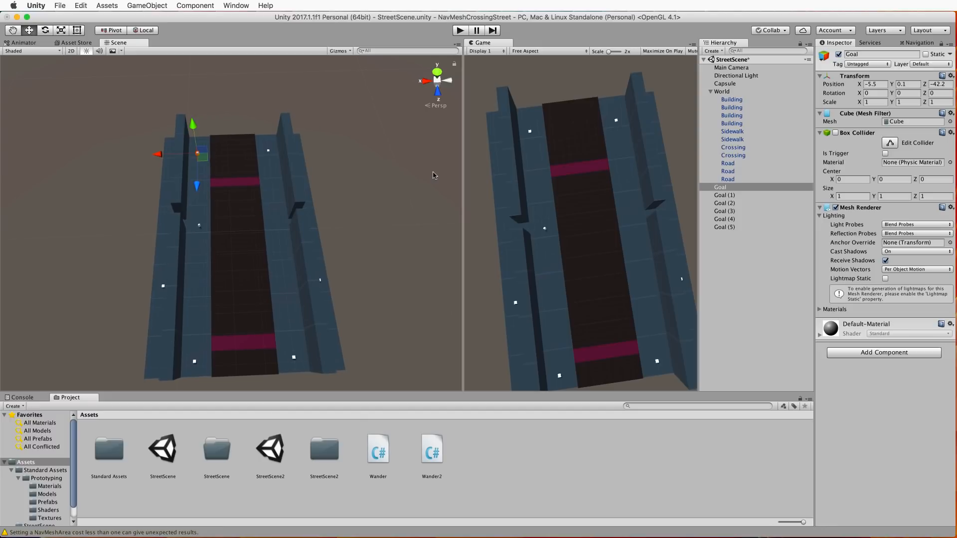
# - Flag the World group and all its children as Navigation Static
pyautogui.click(722, 92)
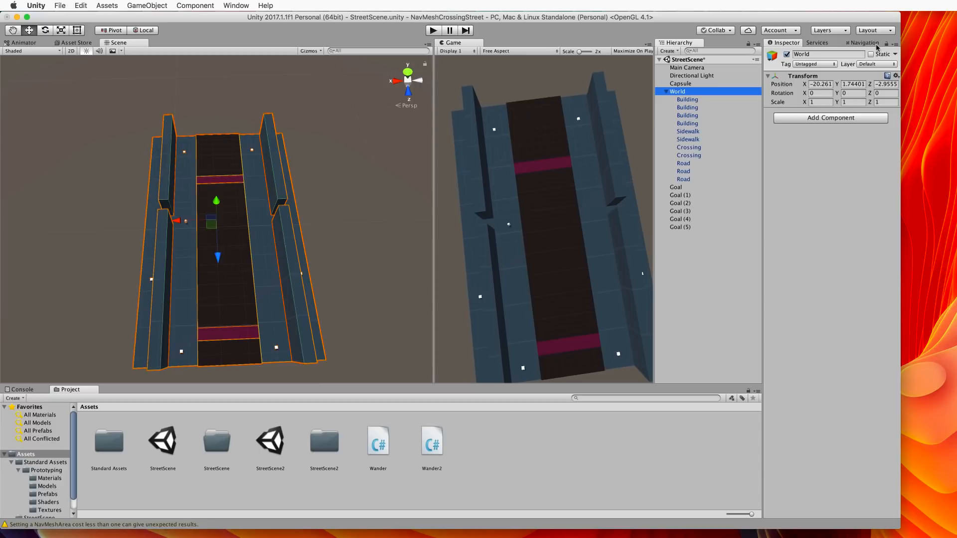
pyautogui.click(891, 54)
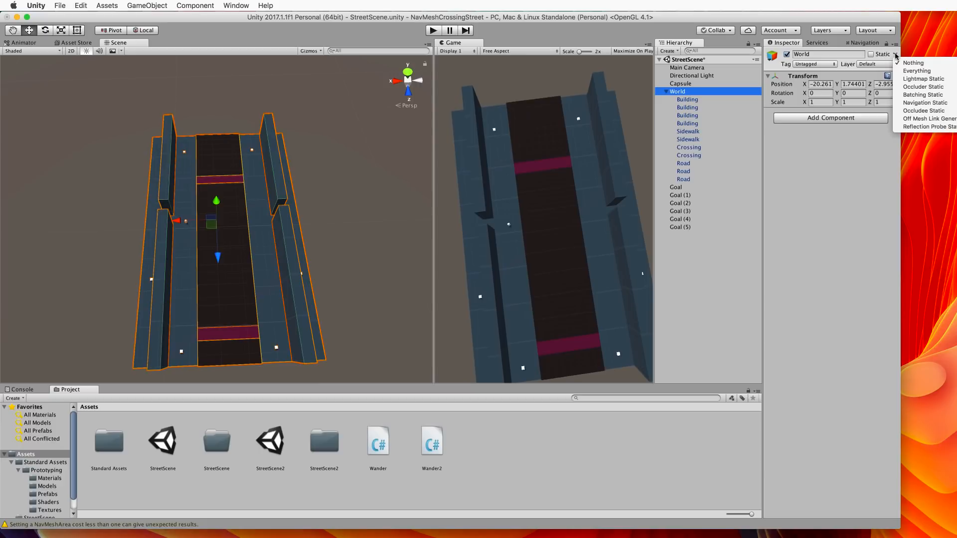
pyautogui.moveTo(924, 103)
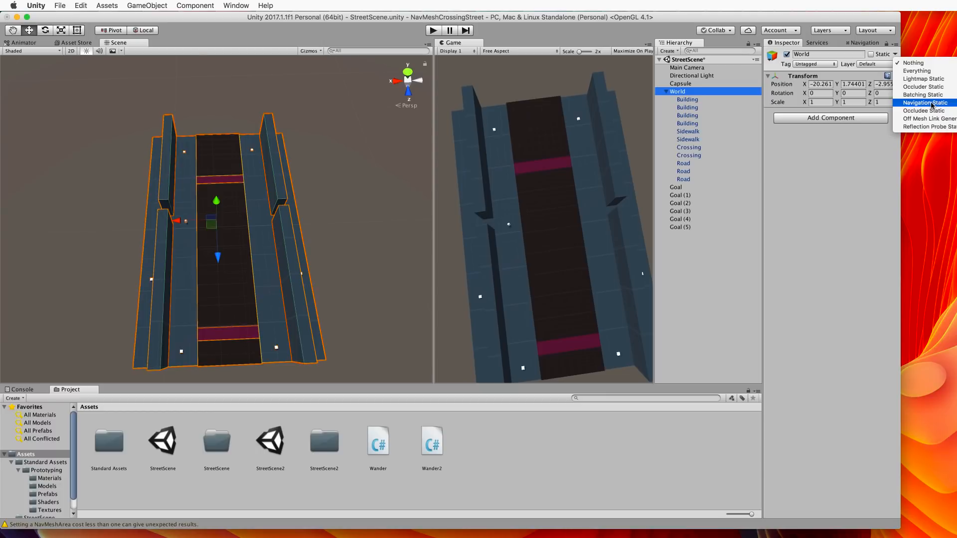
pyautogui.click(926, 102)
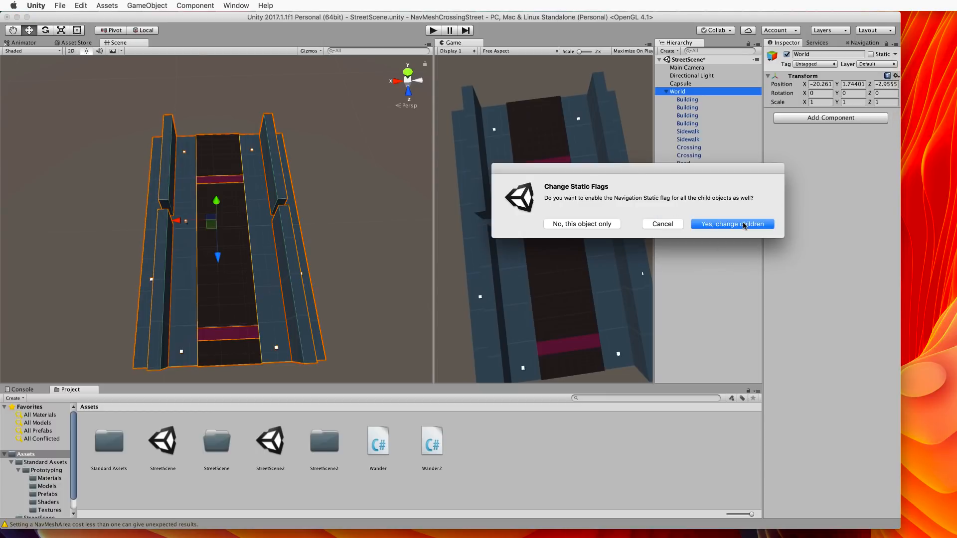
pyautogui.click(731, 223)
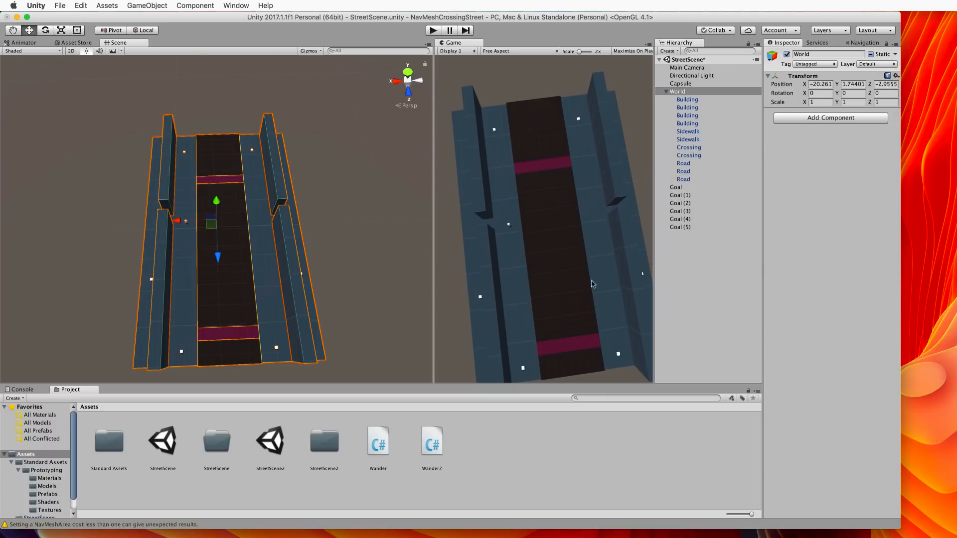
pyautogui.moveTo(829, 409)
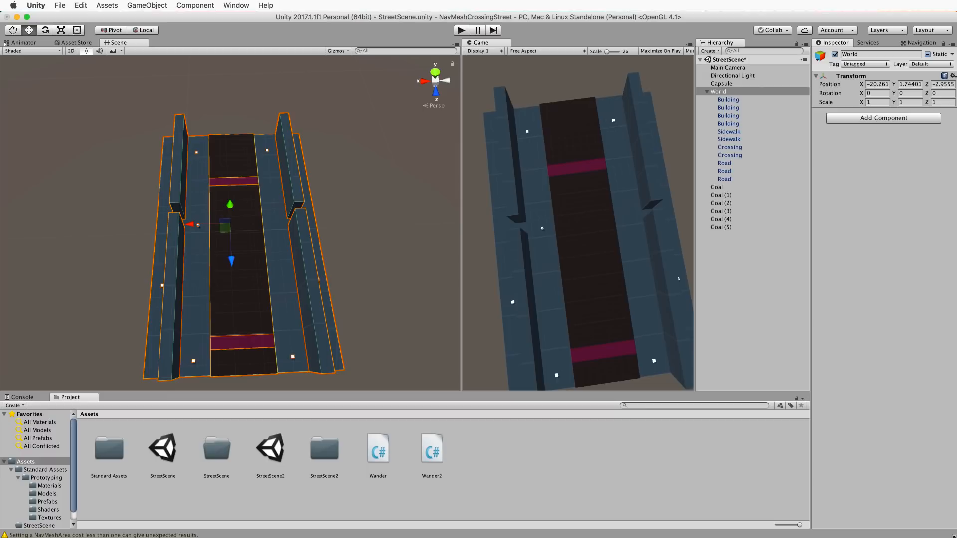
# - Show the Navigation window's Bake settings: agent radius 0.5, height 2, max slope 45
pyautogui.click(920, 43)
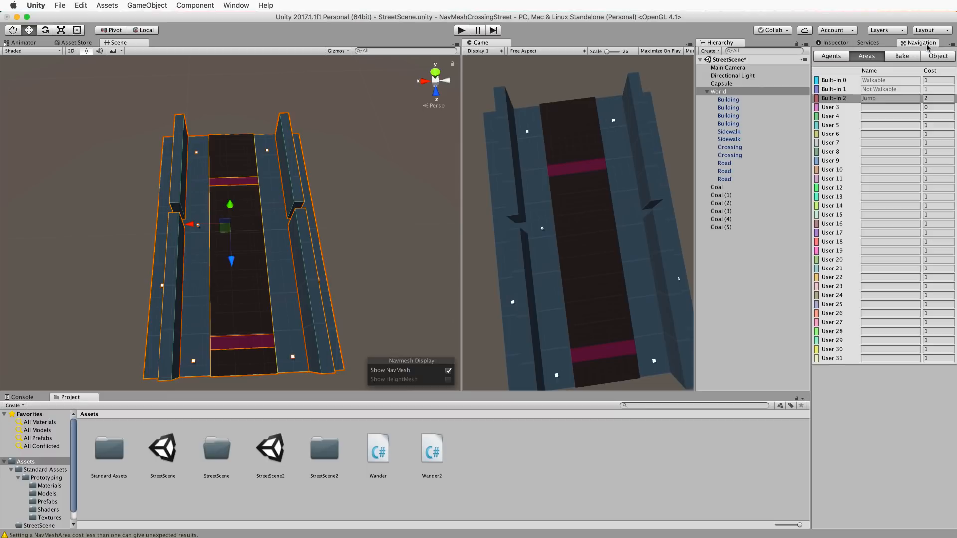
pyautogui.click(236, 6)
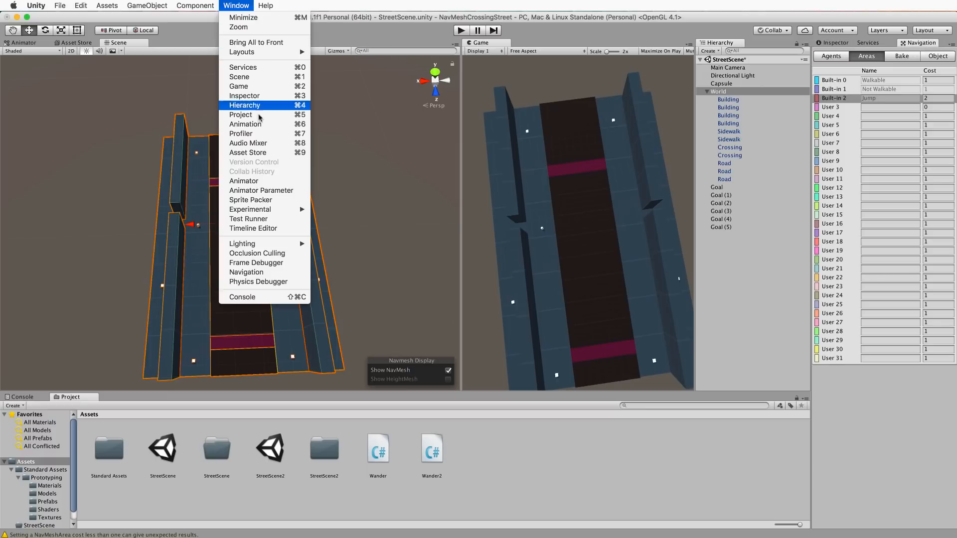
pyautogui.moveTo(269, 272)
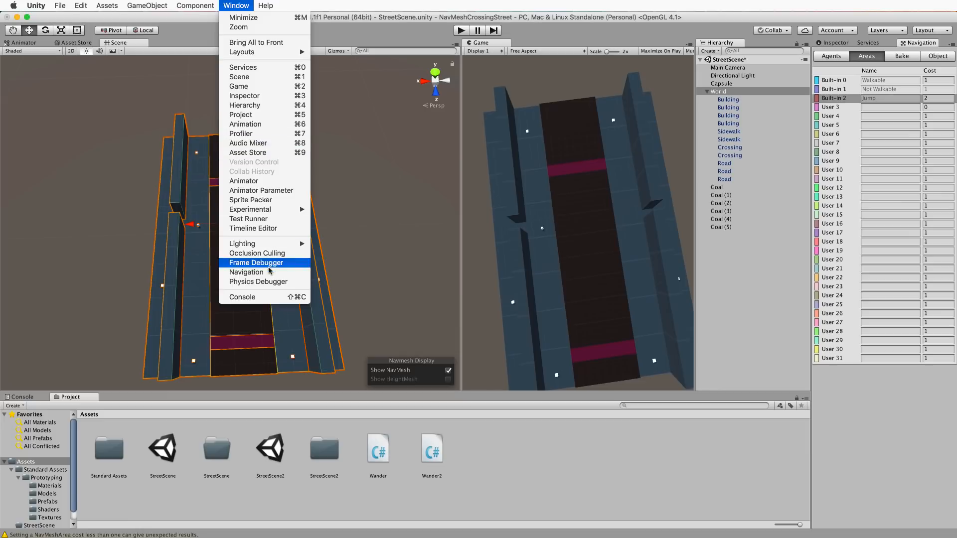
pyautogui.moveTo(906, 63)
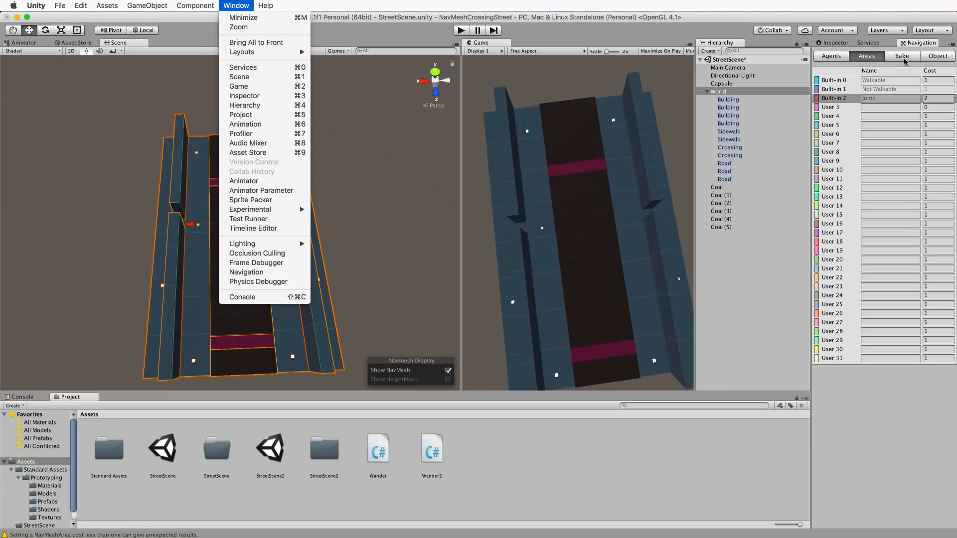
pyautogui.click(901, 55)
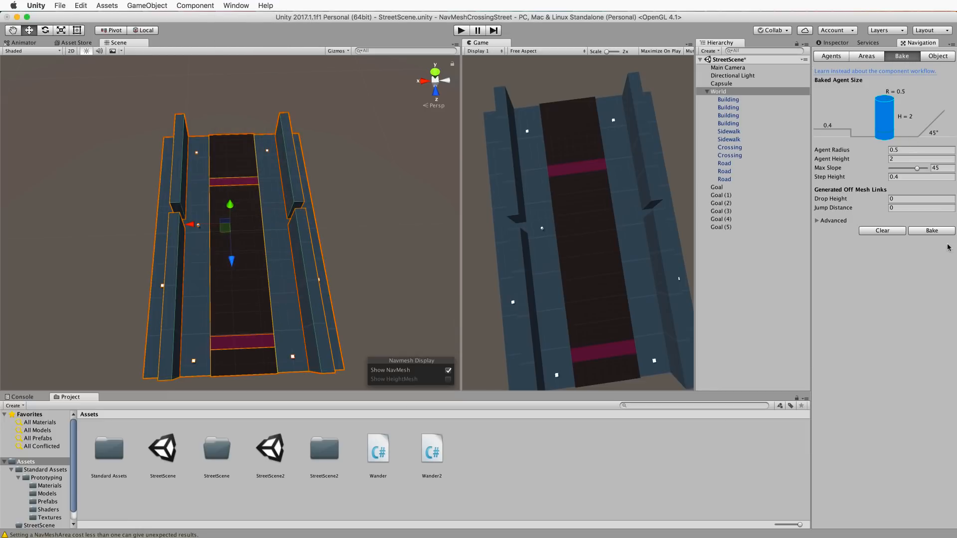
# - Rebake the NavMesh so the road and both crossings show their new areas
pyautogui.click(932, 230)
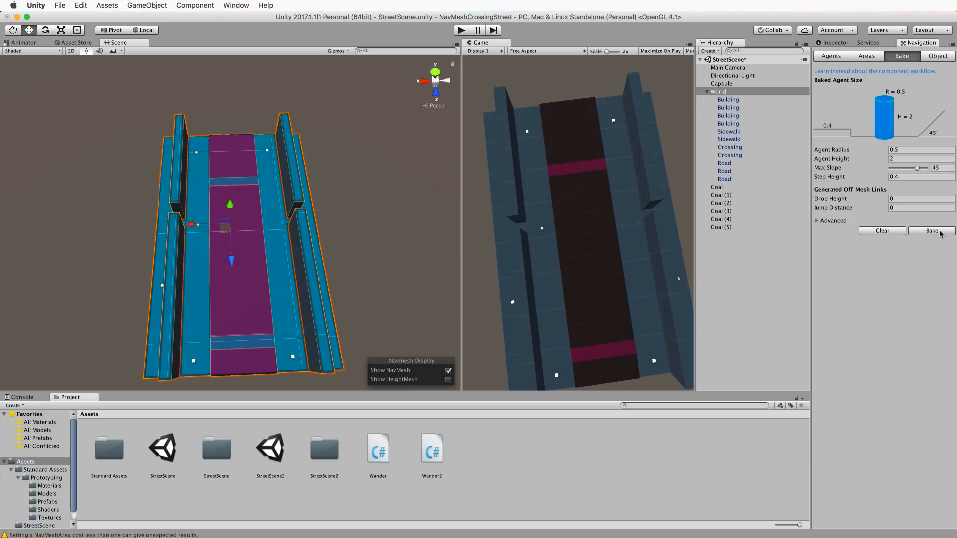
pyautogui.moveTo(263, 190)
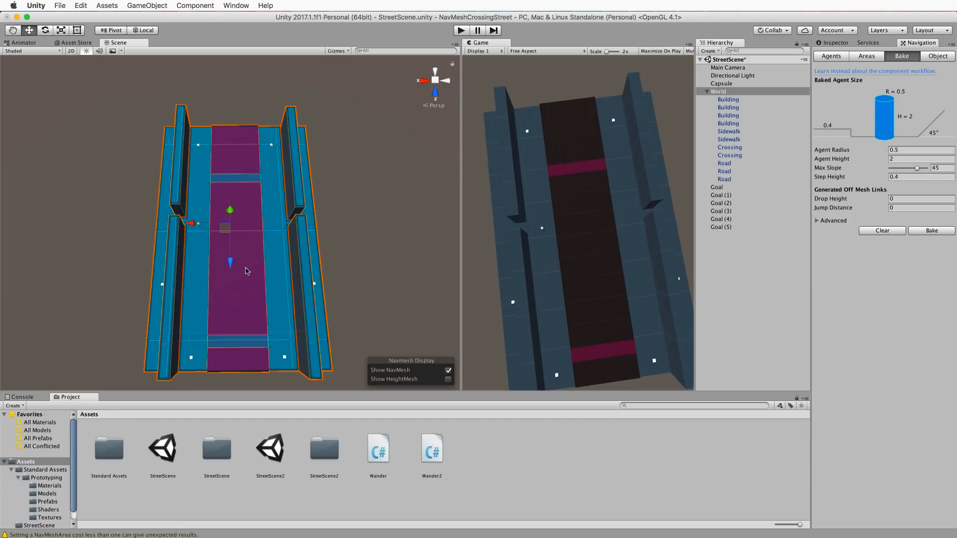
pyautogui.moveTo(244, 273)
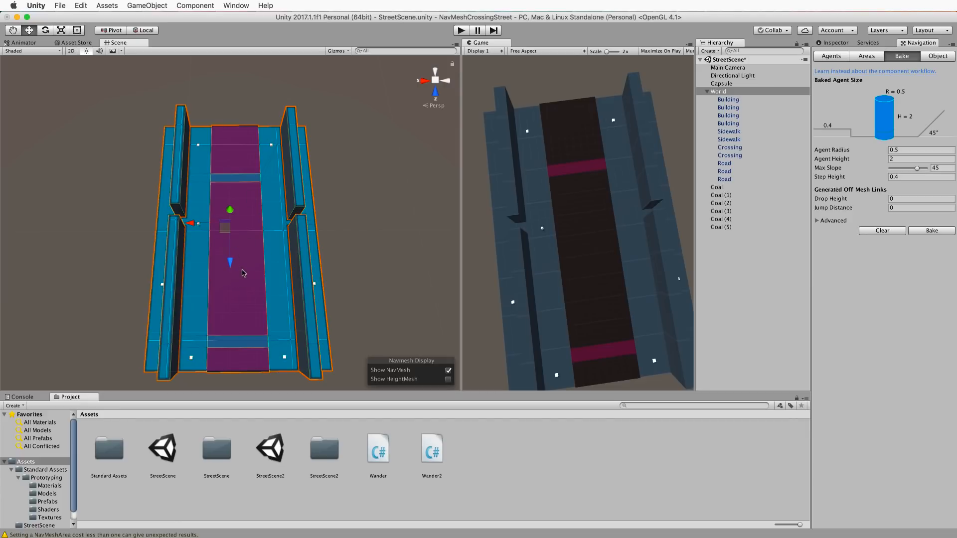
pyautogui.moveTo(269, 187)
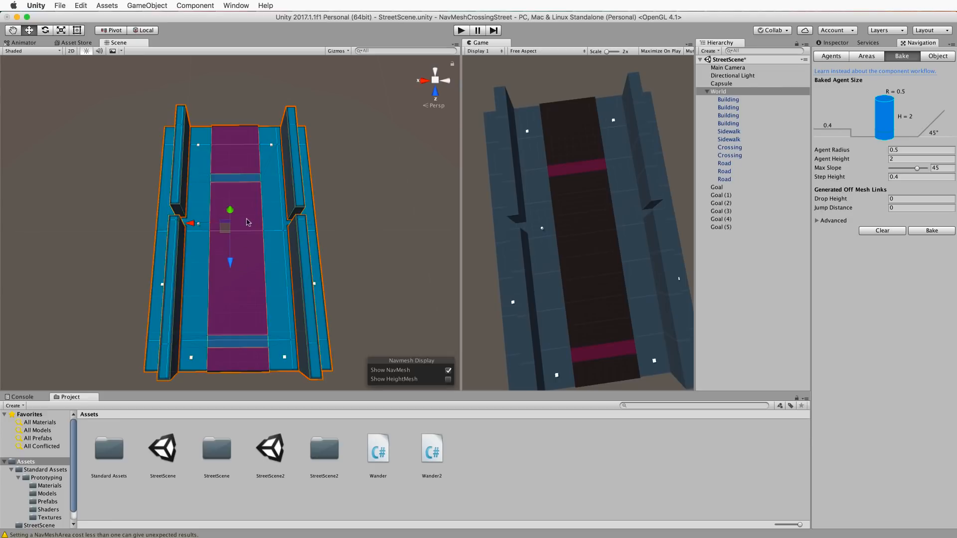
pyautogui.moveTo(231, 313)
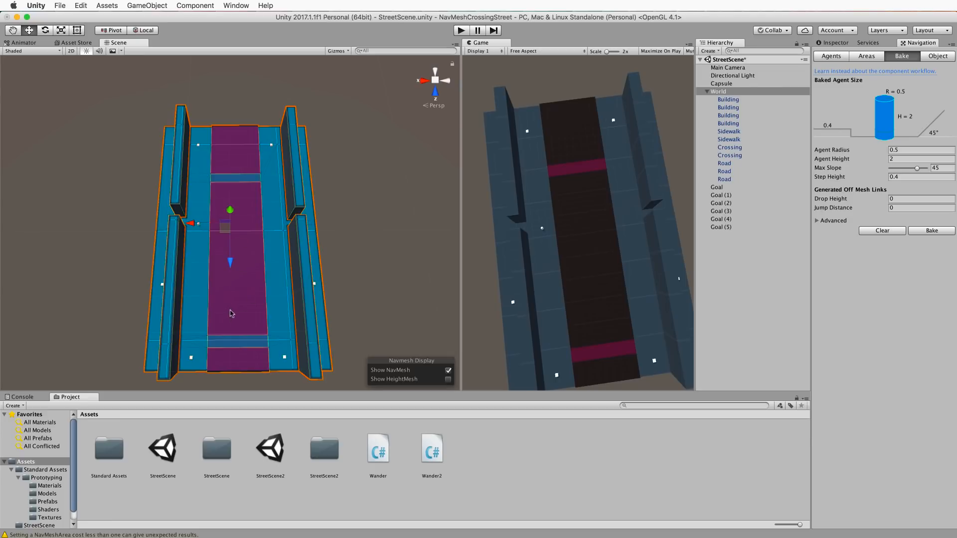
pyautogui.moveTo(238, 275)
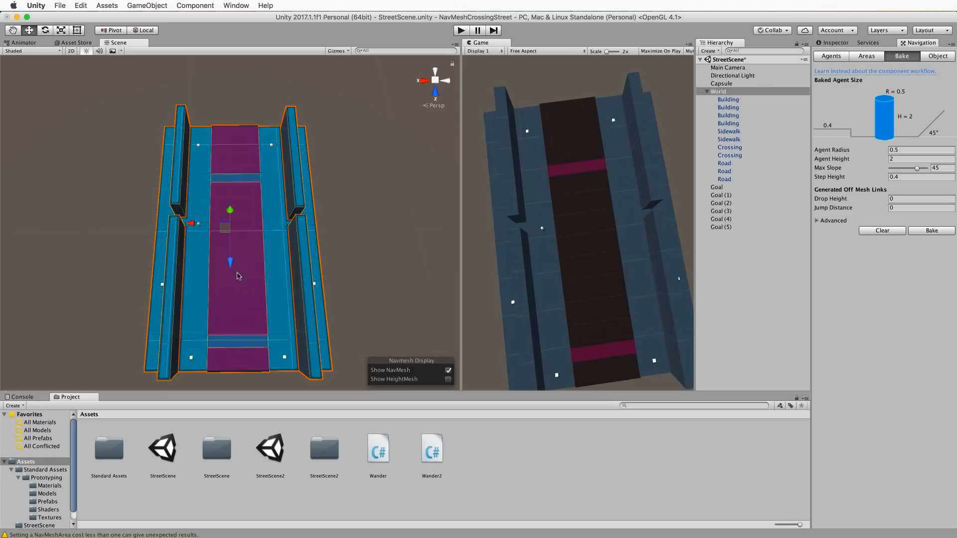
pyautogui.moveTo(271, 261)
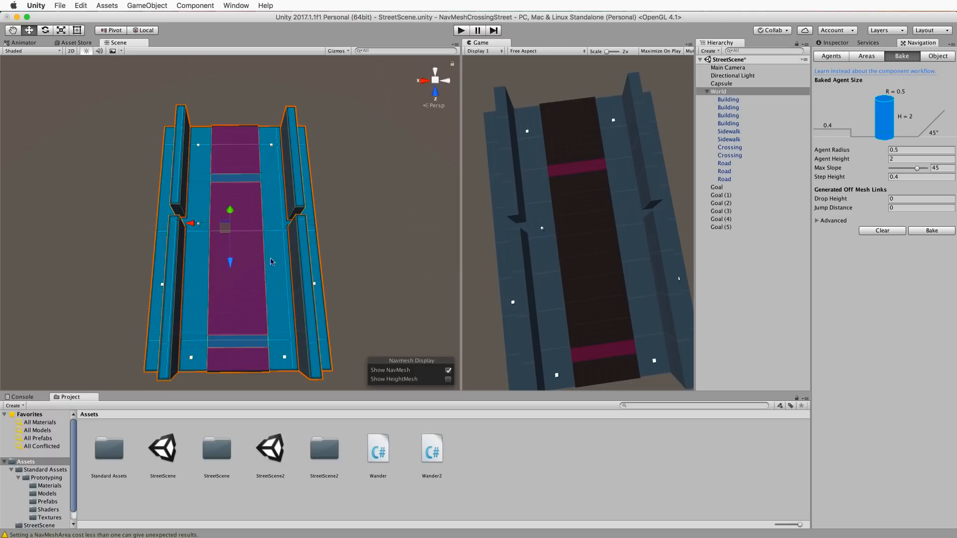
pyautogui.moveTo(313, 245)
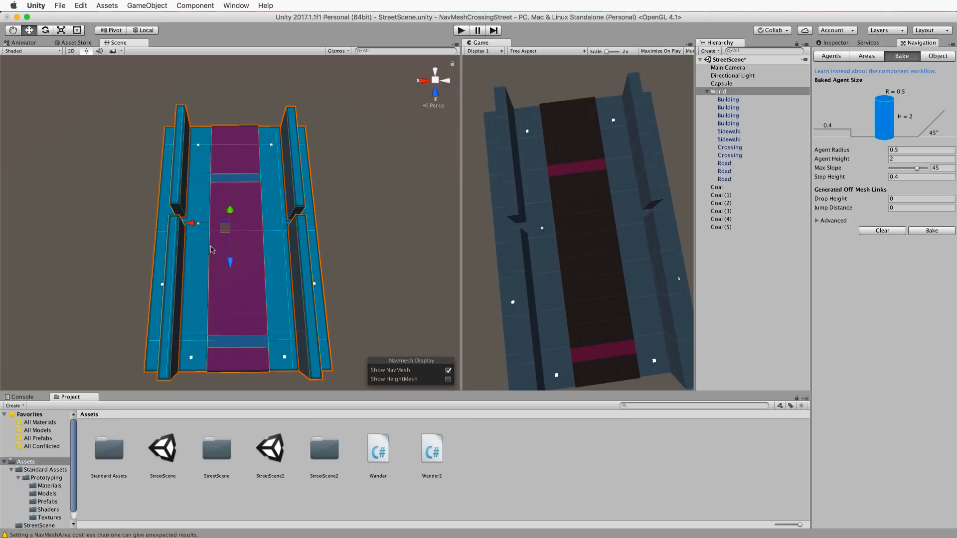
pyautogui.moveTo(270, 154)
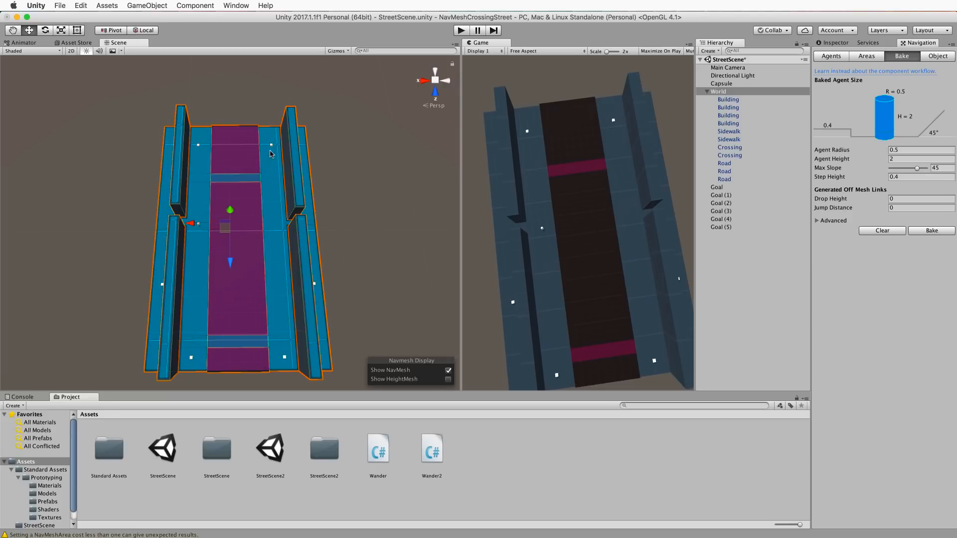
pyautogui.moveTo(207, 153)
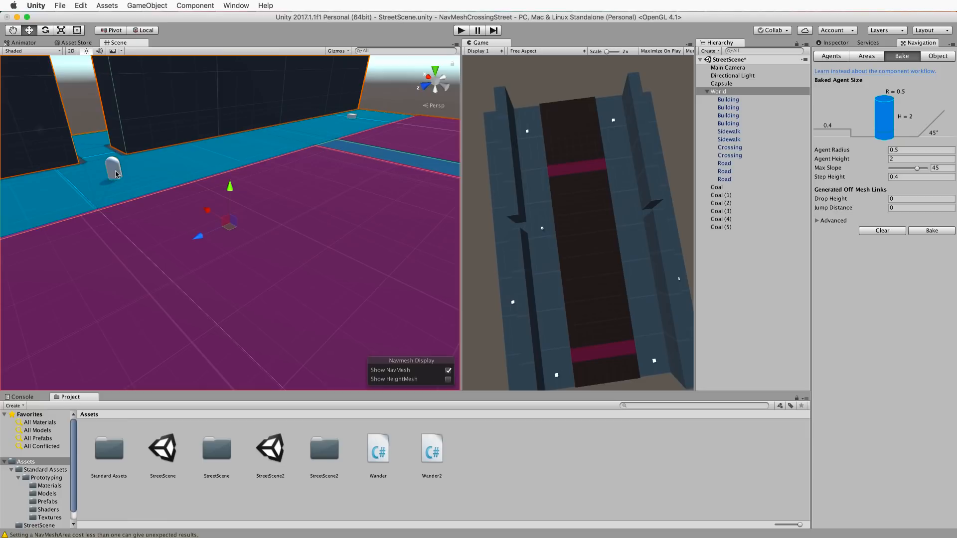
pyautogui.moveTo(468, 231)
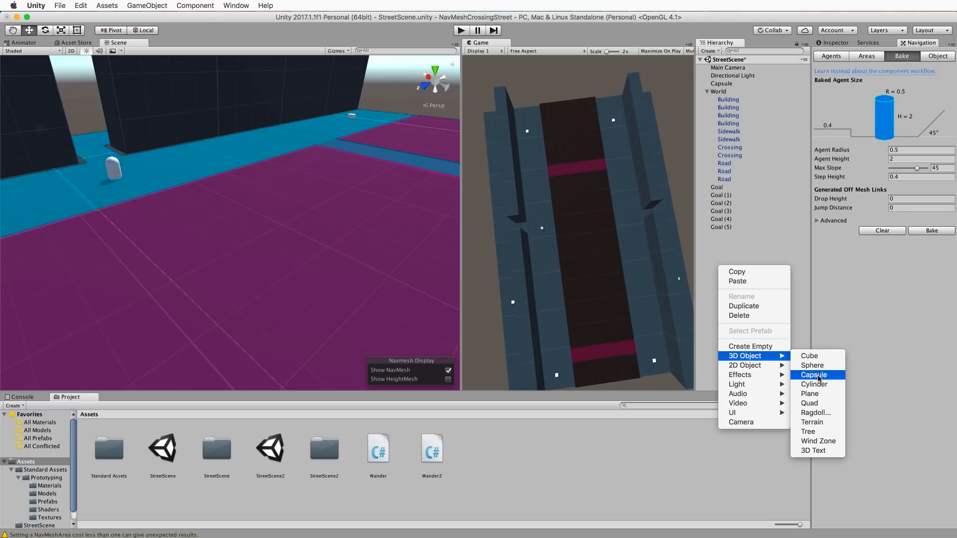
pyautogui.moveTo(673, 179)
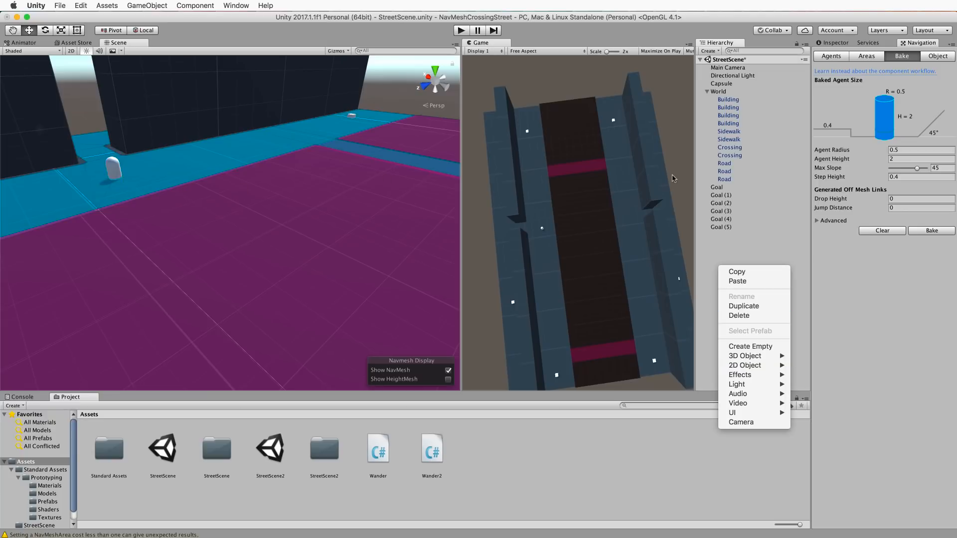
# - Select the Capsule agent standing on the sidewalk navmesh
pyautogui.click(721, 84)
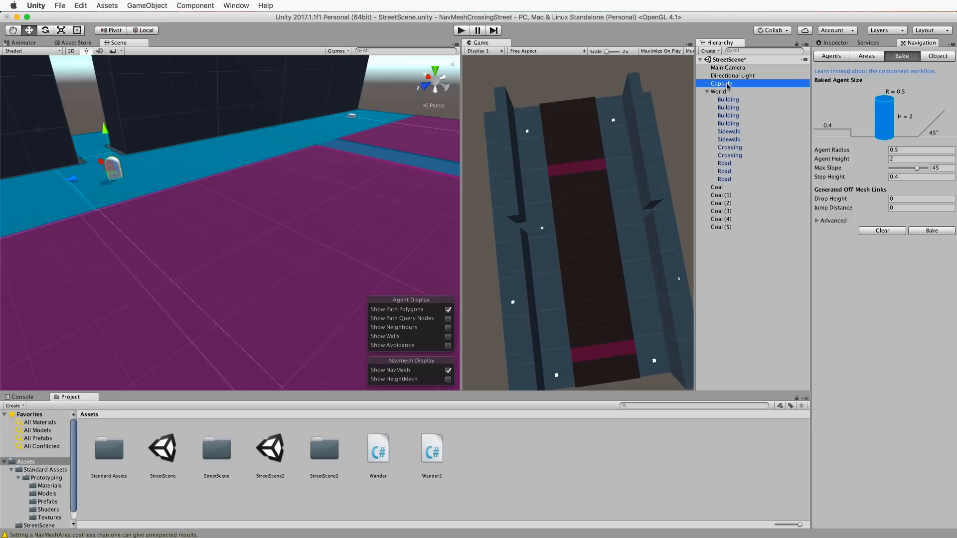
# - Review the Capsule's Nav Mesh Agent and Wander components, then preview Wander.cs code
pyautogui.click(831, 41)
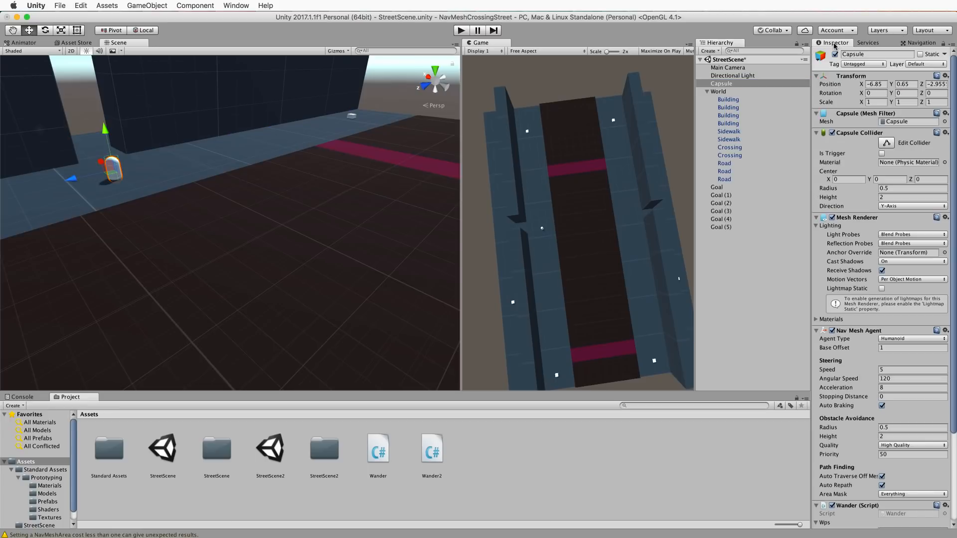
pyautogui.moveTo(852, 335)
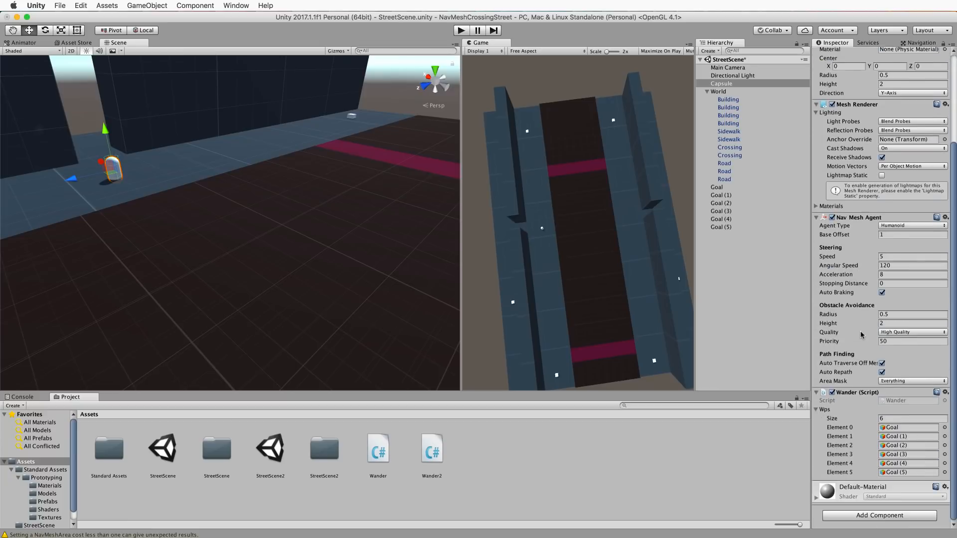
pyautogui.click(879, 514)
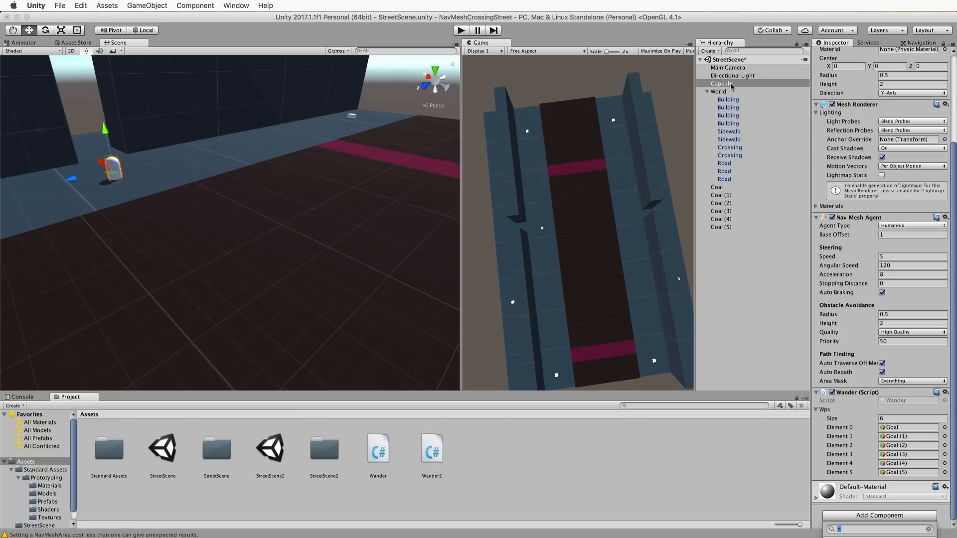
pyautogui.click(720, 83)
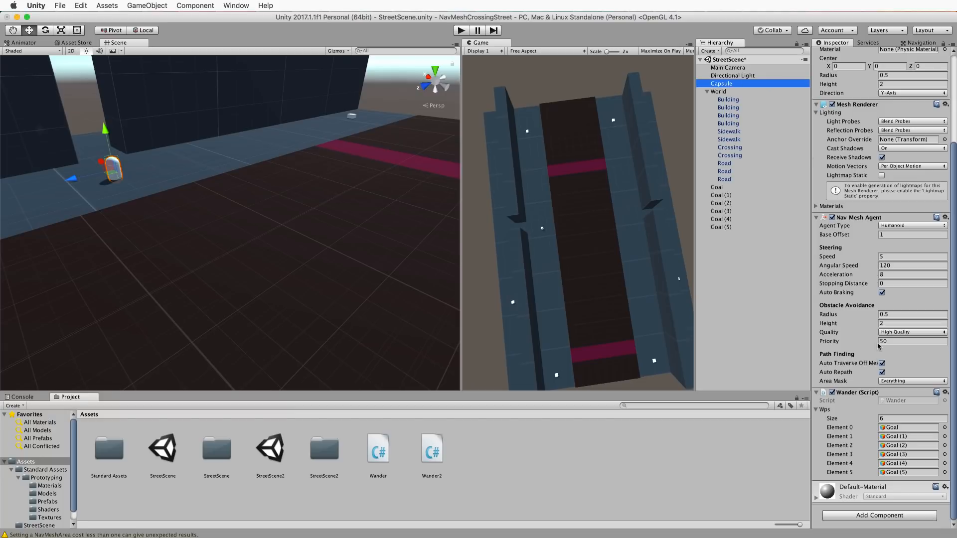
pyautogui.moveTo(866, 457)
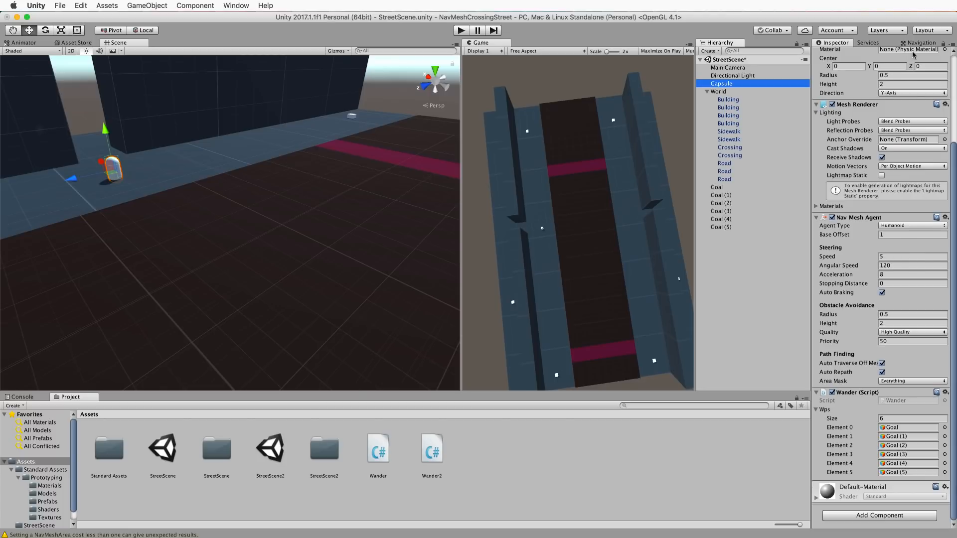
pyautogui.click(378, 448)
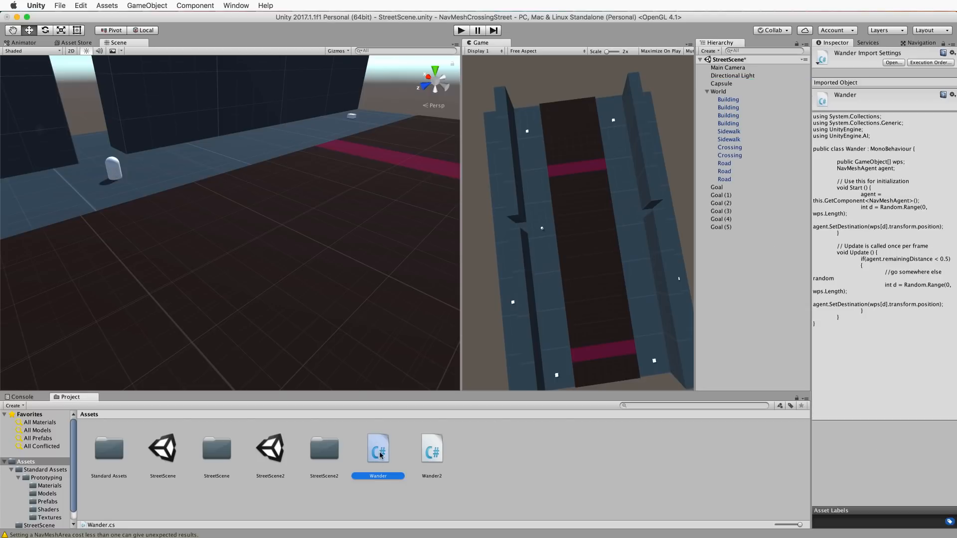
# - Open Wander.cs in Sublime Text and highlight the UnityEngine.AI import line
pyautogui.doubleClick(378, 449)
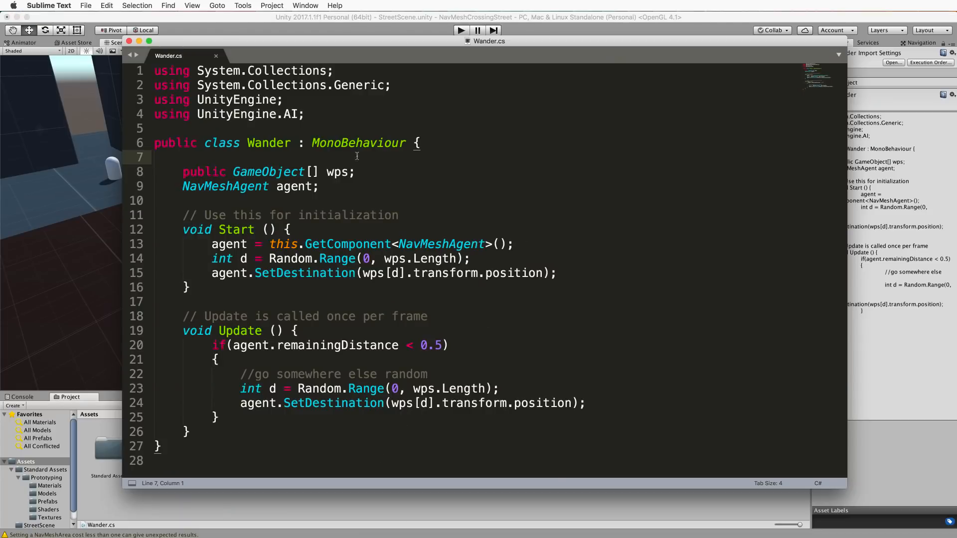
pyautogui.tripleClick(229, 114)
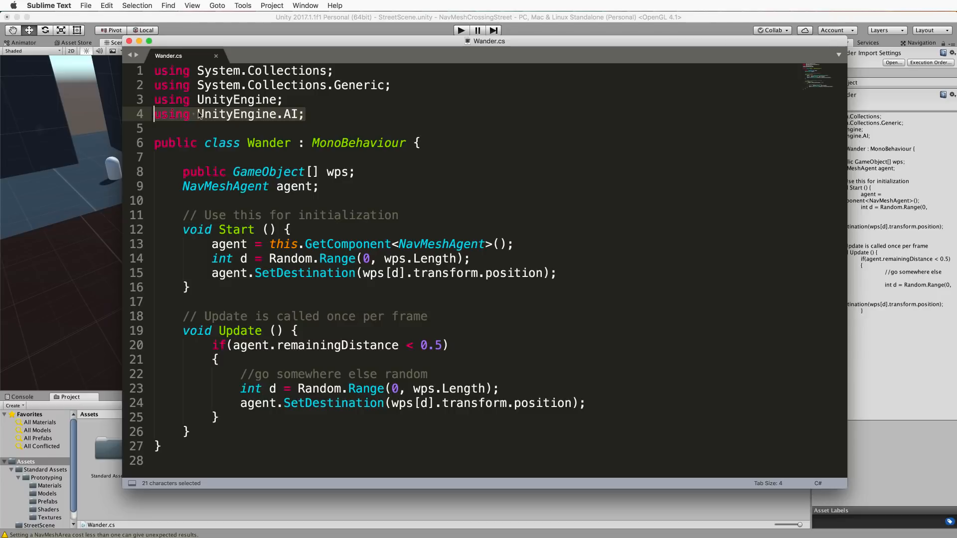
pyautogui.moveTo(304, 115)
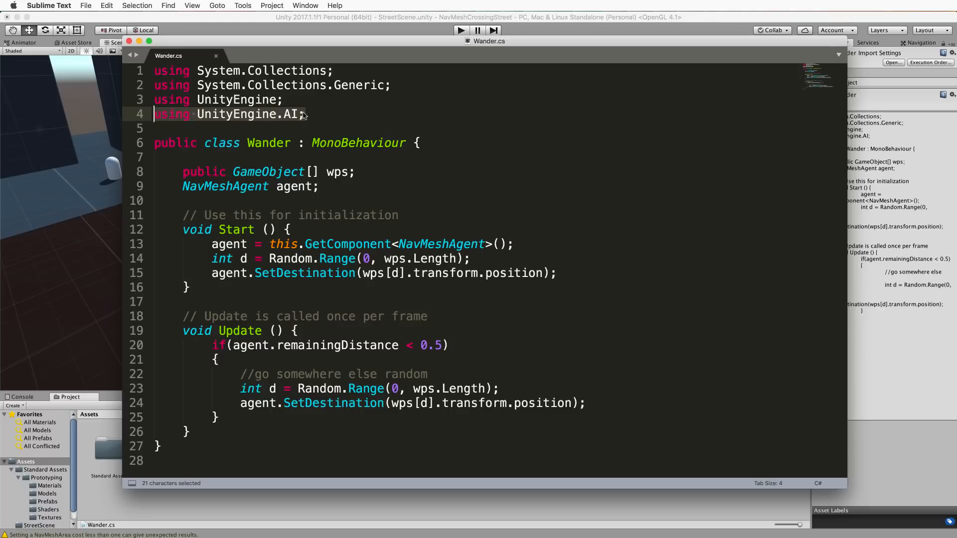
pyautogui.moveTo(315, 116)
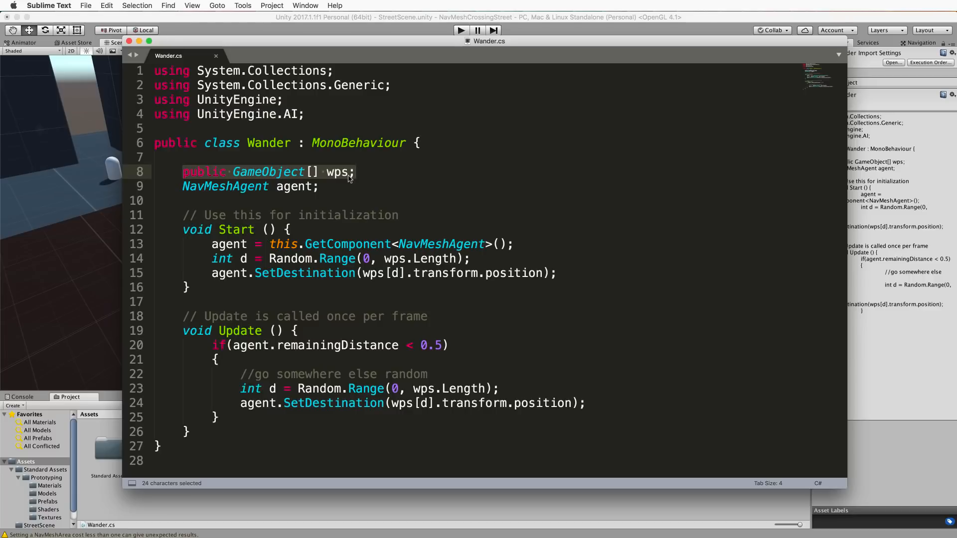
pyautogui.moveTo(326, 186)
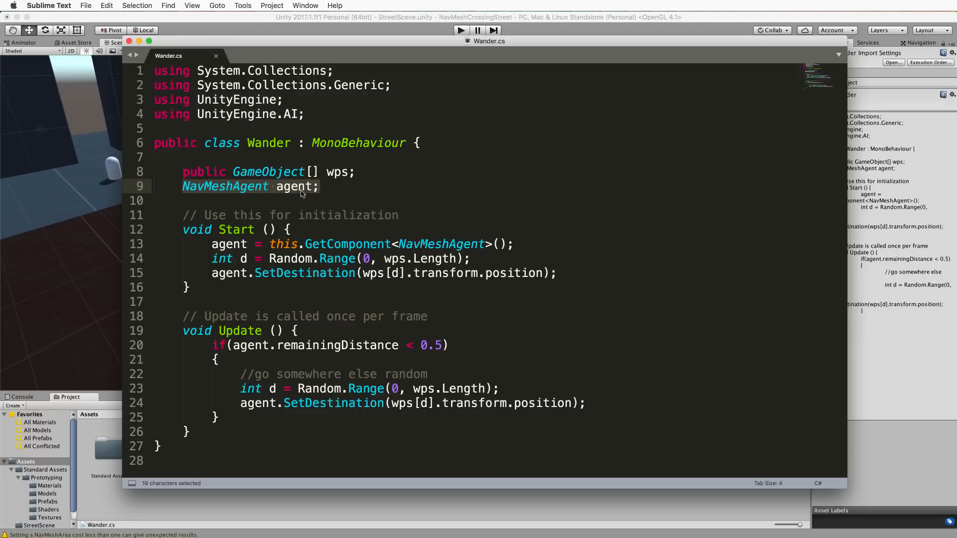
pyautogui.moveTo(264, 241)
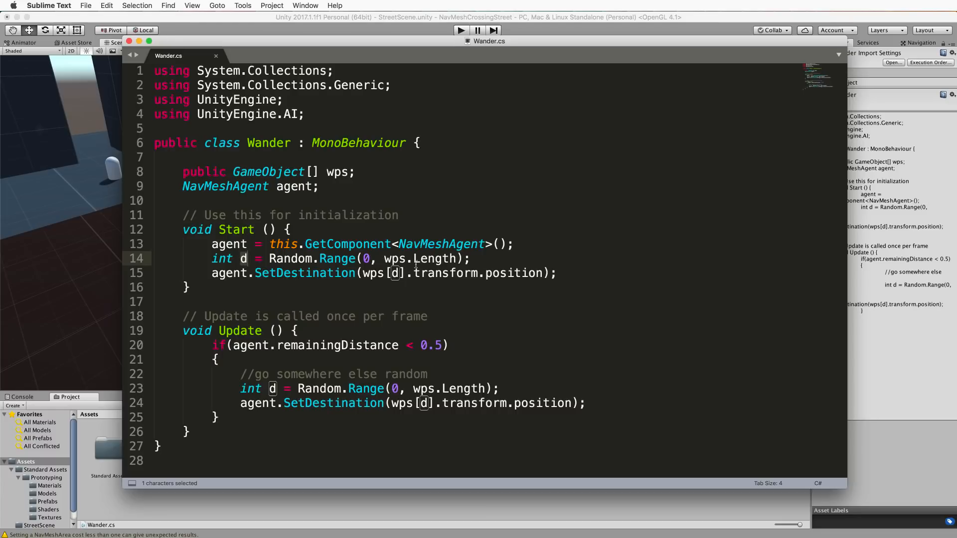
pyautogui.moveTo(229, 171)
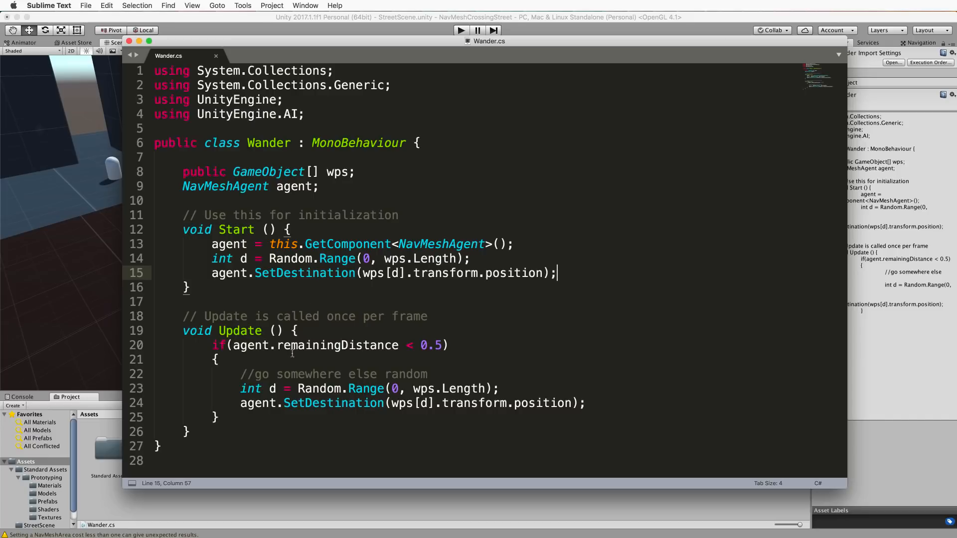
# - Highlight the remaining-distance arrival check in Update, then return to Unity
pyautogui.doubleClick(218, 346)
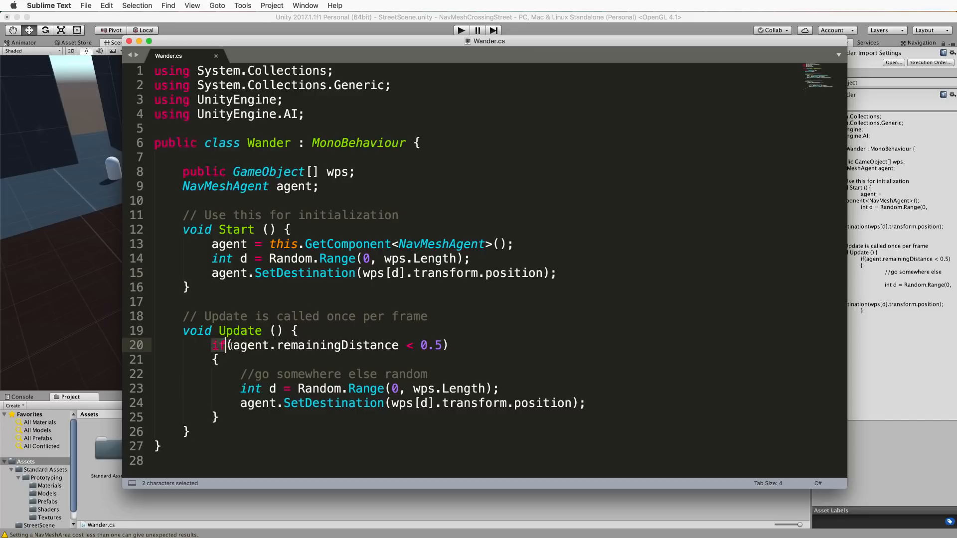
pyautogui.moveTo(228, 345); pyautogui.dragTo(447, 345)
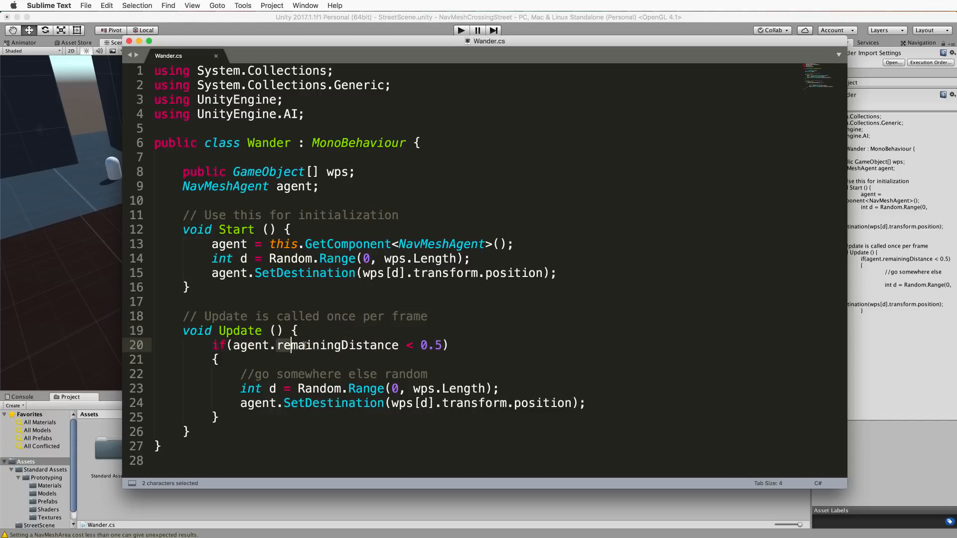
pyautogui.doubleClick(338, 345)
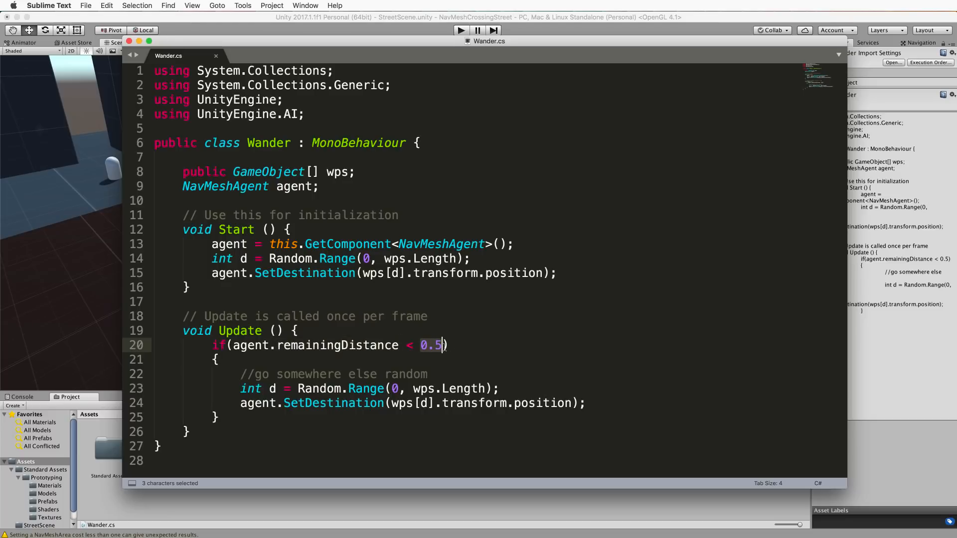
pyautogui.moveTo(464, 348)
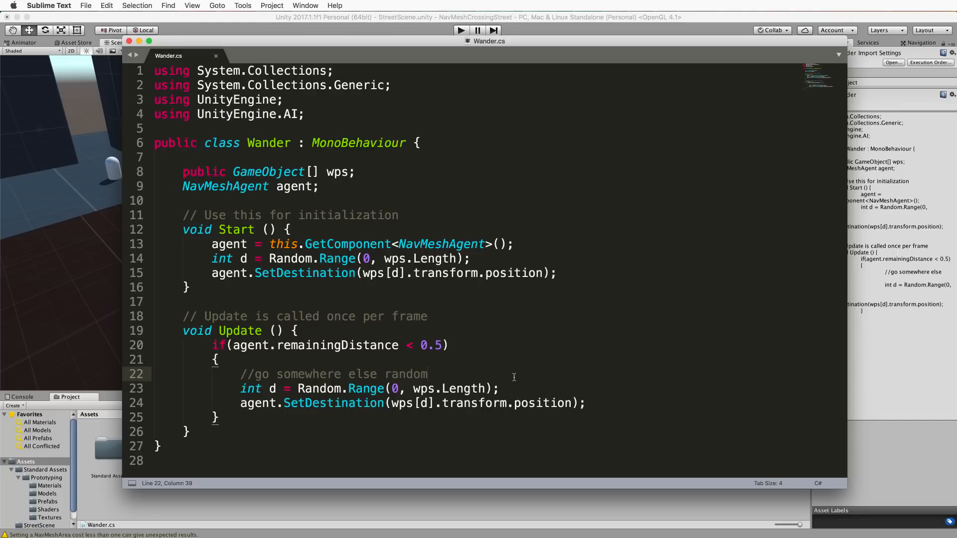
pyautogui.press('cmd+s')
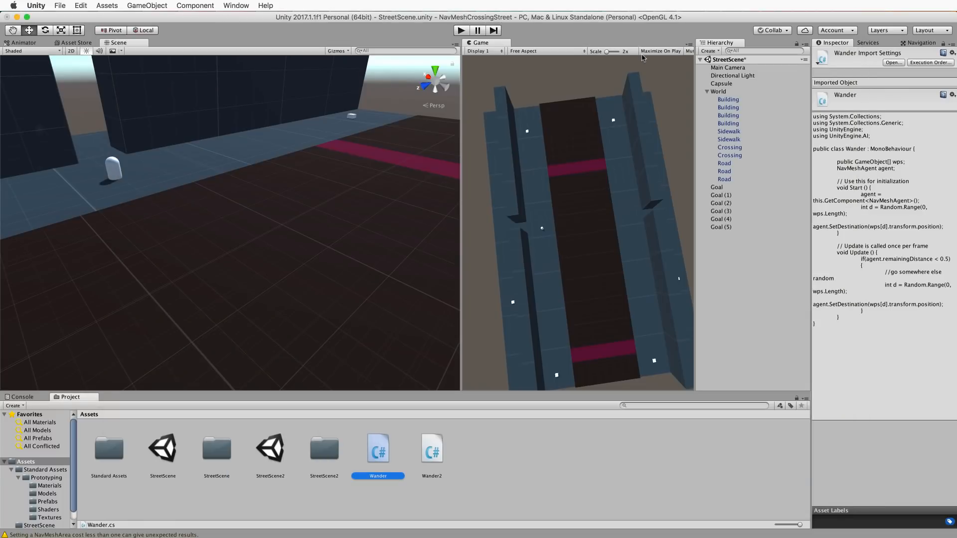
# - Put Goal through Goal (5) into the Capsule's Wander Wps waypoint list
pyautogui.click(720, 83)
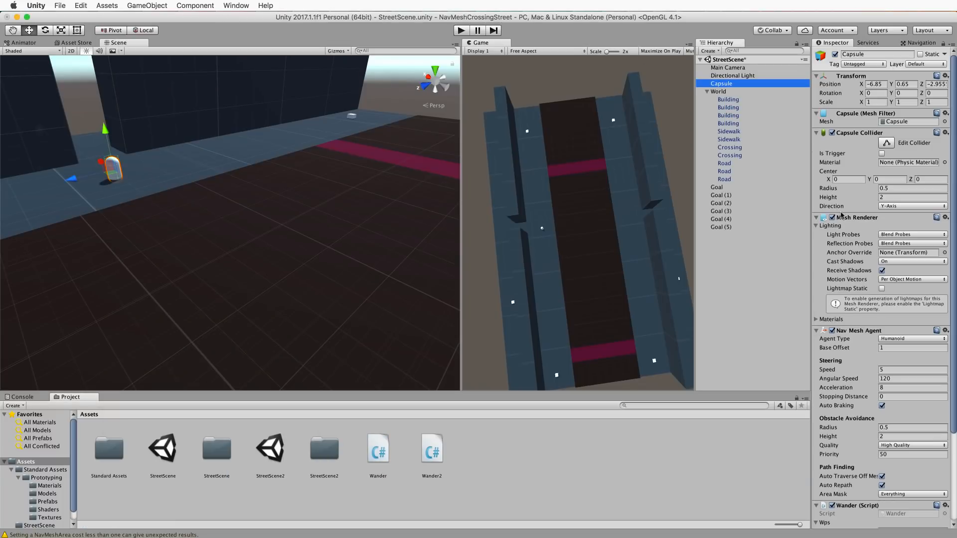
pyautogui.scroll(-3)
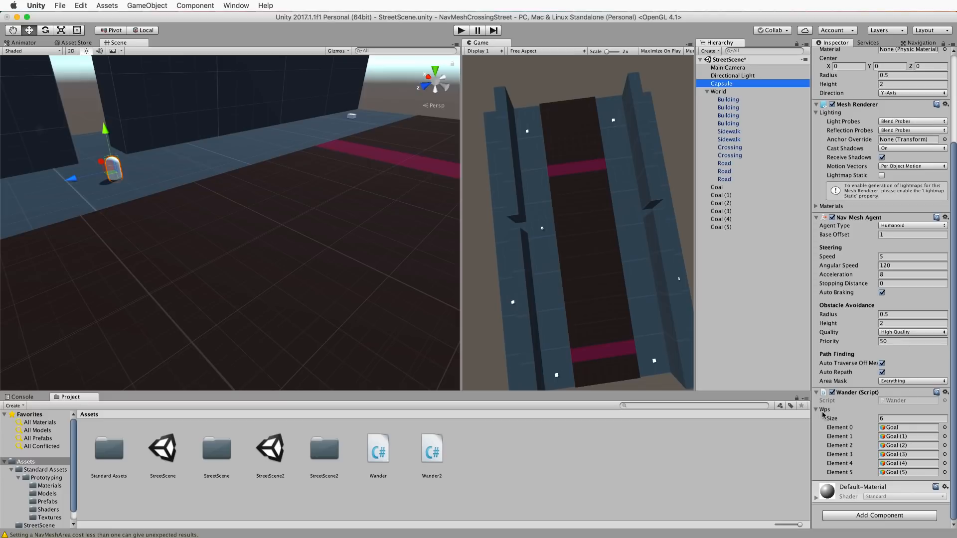
pyautogui.moveTo(825, 415)
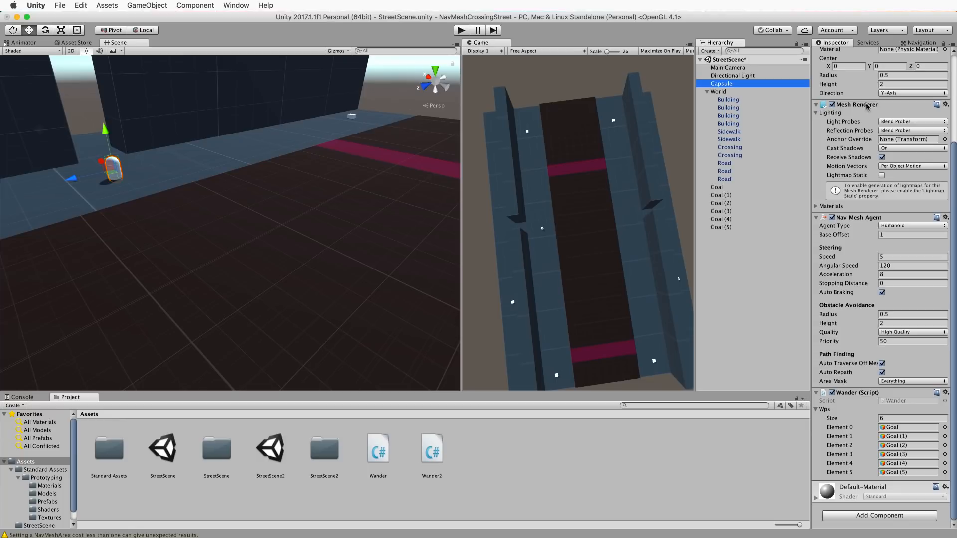
pyautogui.moveTo(943, 46)
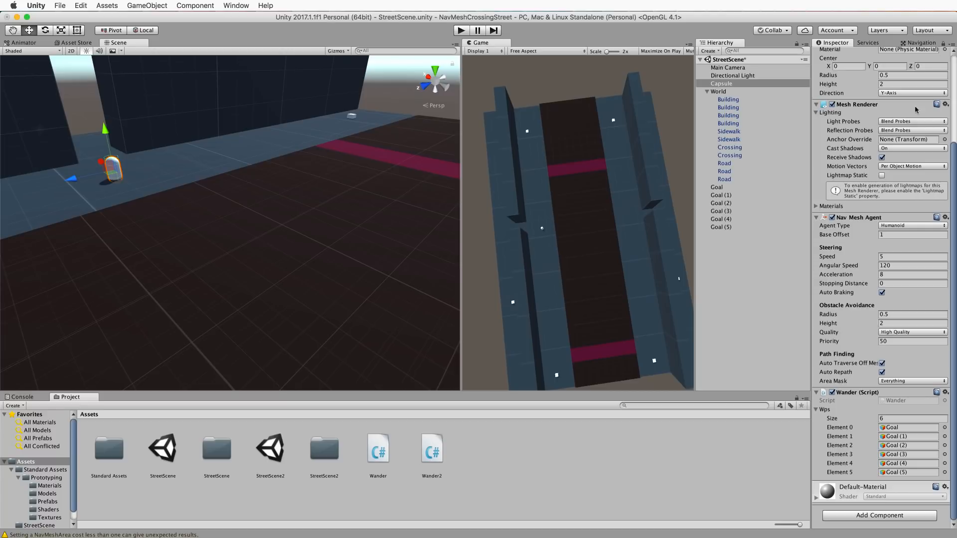
pyautogui.click(717, 187)
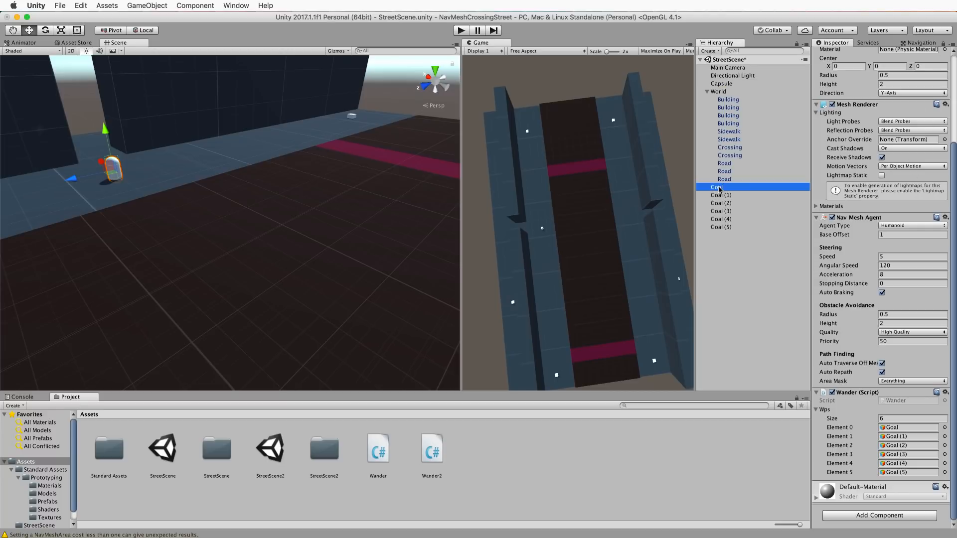
pyautogui.click(721, 226)
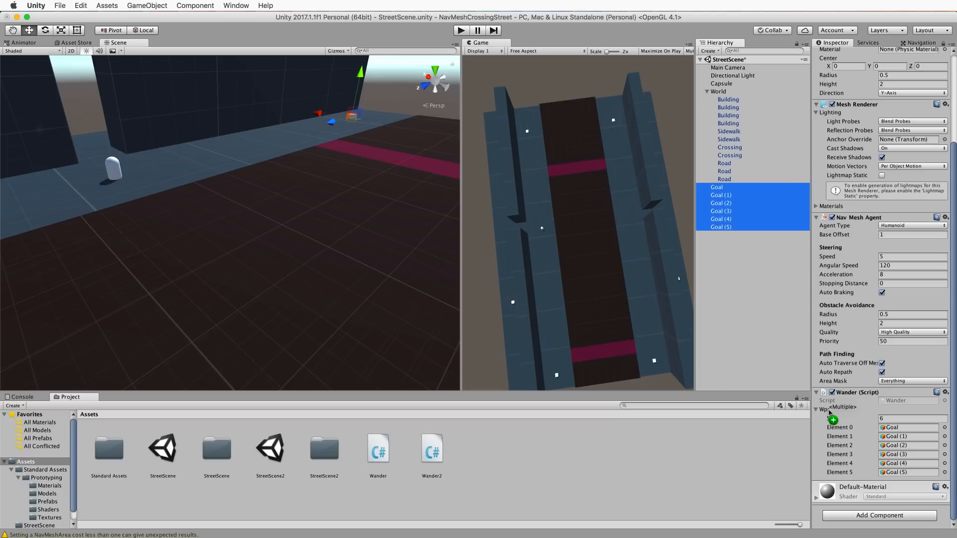
pyautogui.click(460, 30)
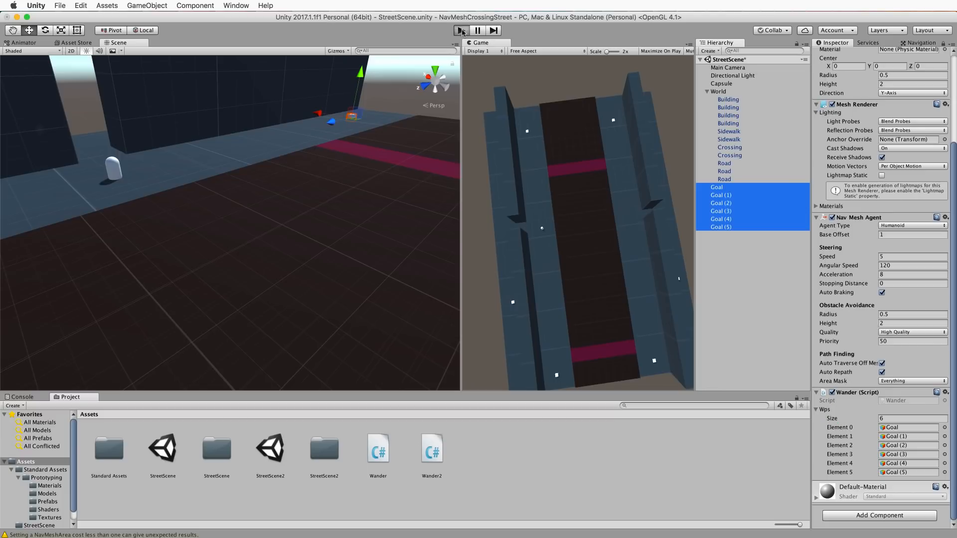
# - Enter Play mode to watch the capsule walk, with the Navigation Bake panel shown
pyautogui.click(461, 29)
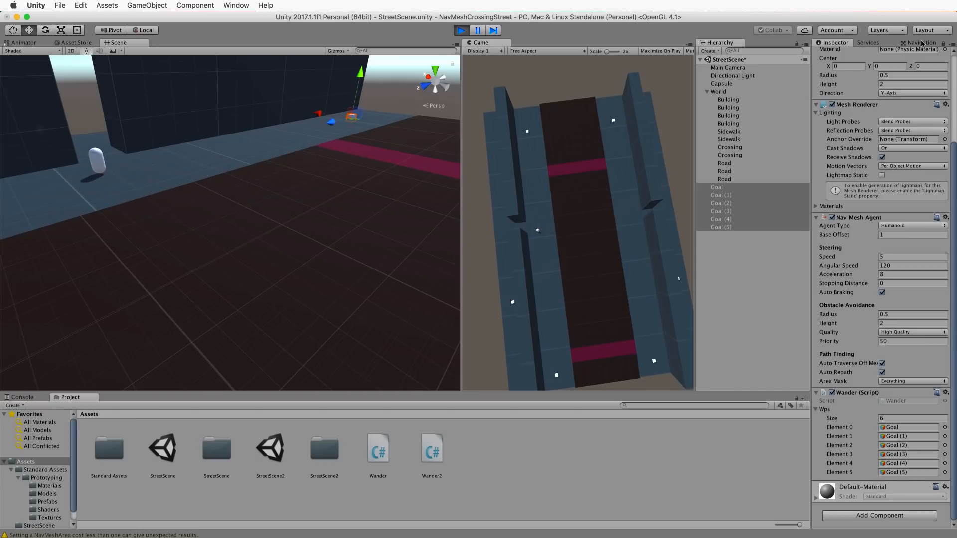
pyautogui.click(923, 43)
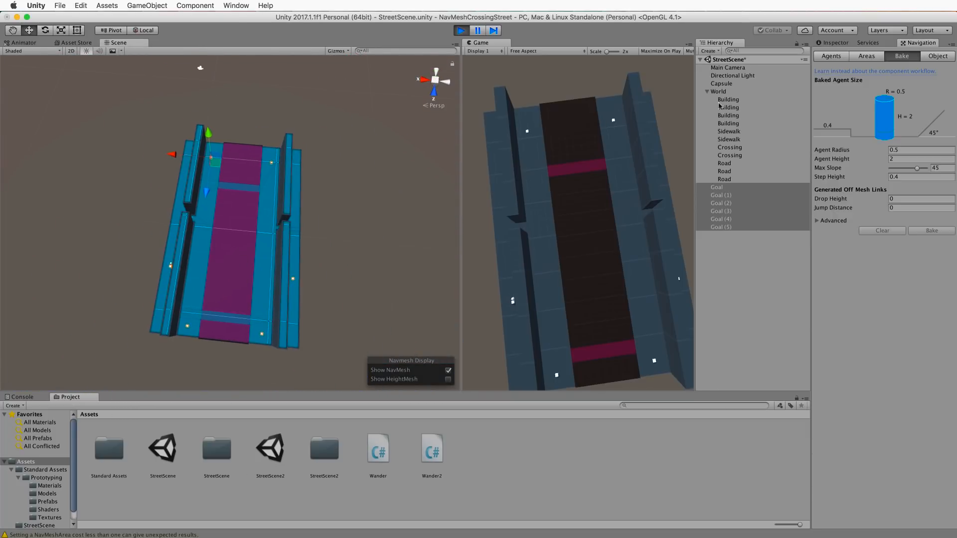
# - Select the Capsule to display its path overlay, then review the navigation areas list
pyautogui.click(721, 84)
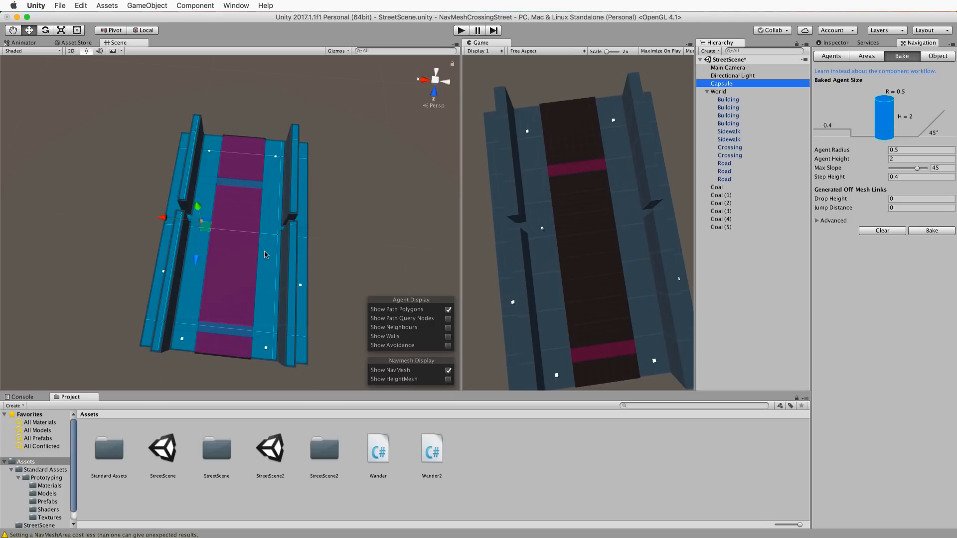
pyautogui.moveTo(244, 185)
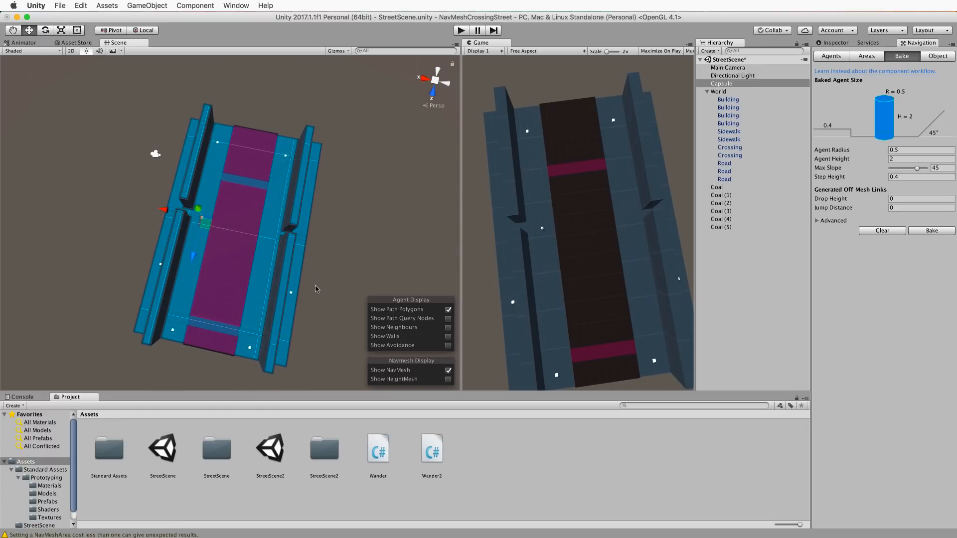
pyautogui.moveTo(444, 164)
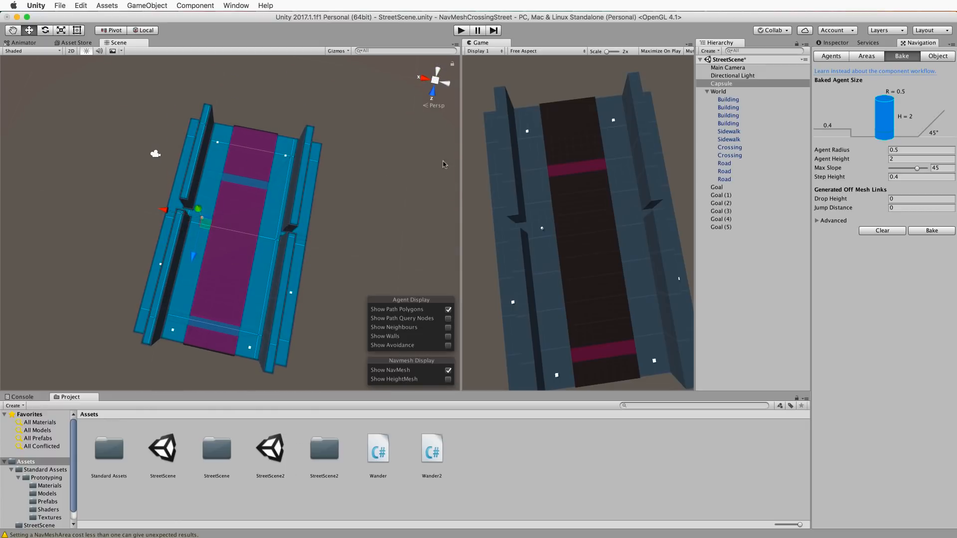
pyautogui.click(724, 163)
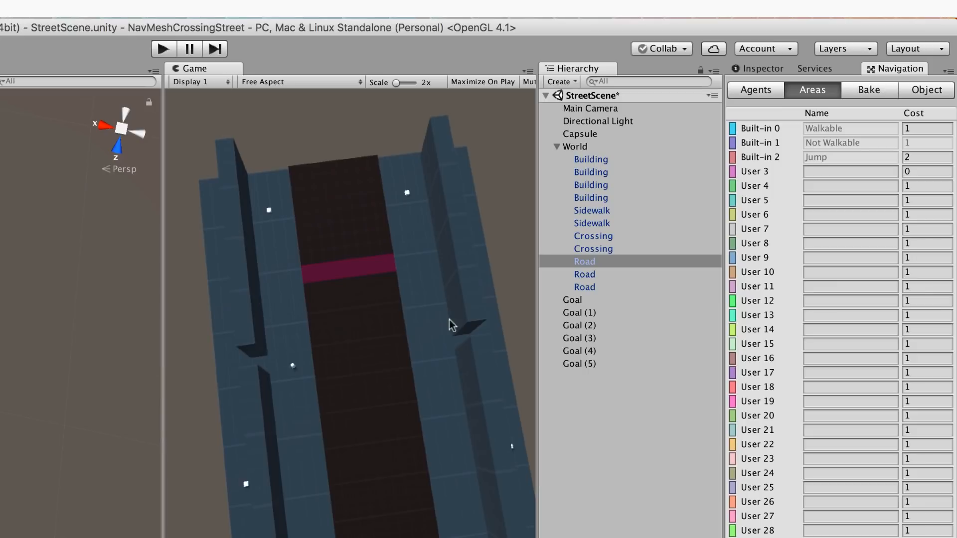
pyautogui.moveTo(758, 178)
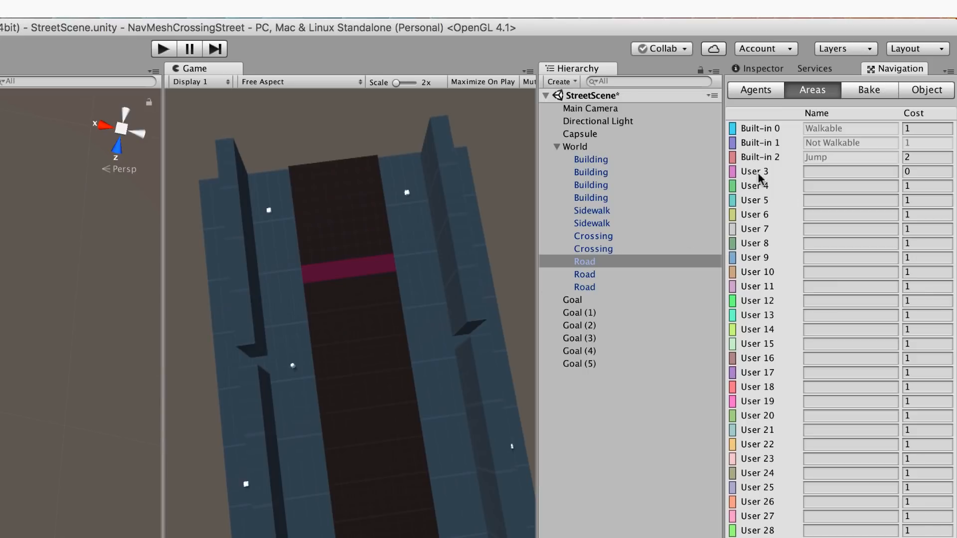
# - Name navigation area User 3 'Road' with cost 10, then select the first Road object
pyautogui.click(850, 172)
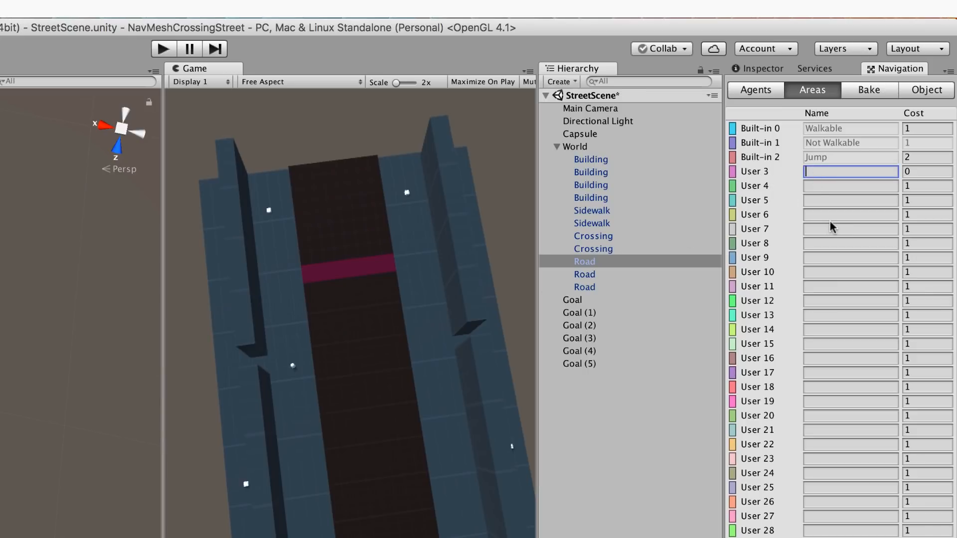
pyautogui.write('R')
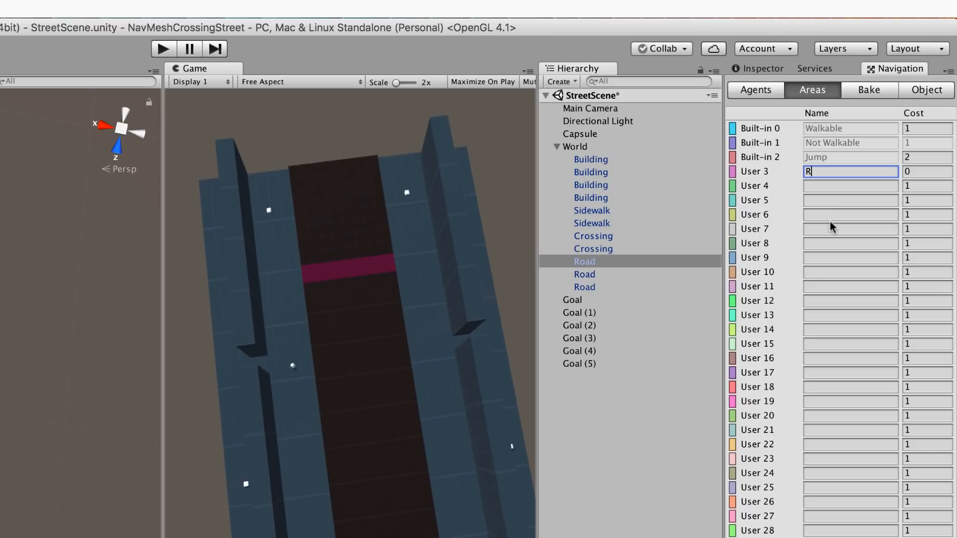
pyautogui.write('oad')
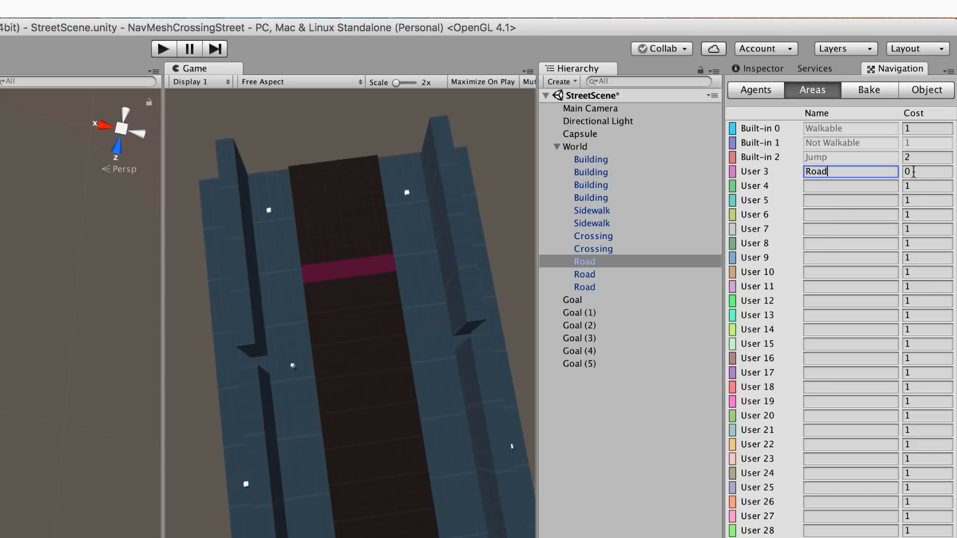
pyautogui.click(926, 171)
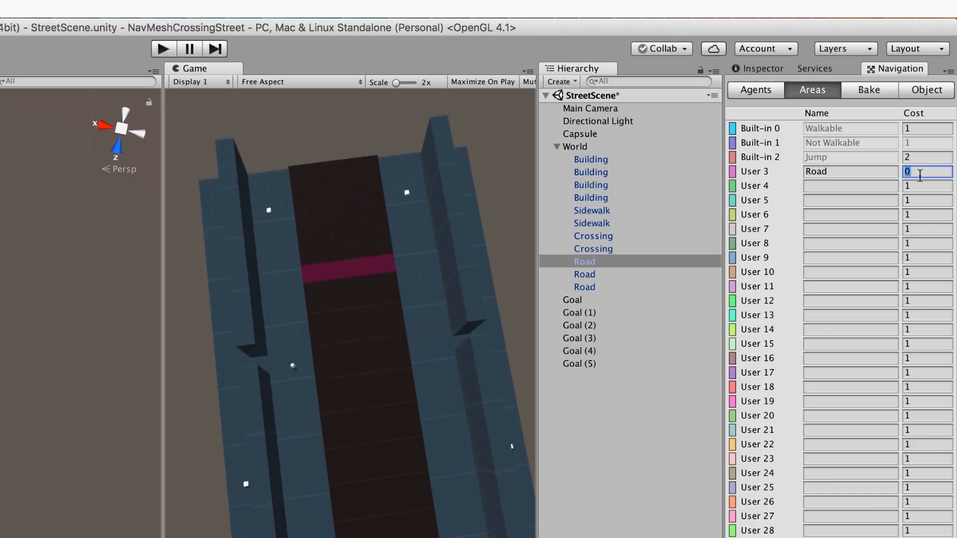
pyautogui.write('10')
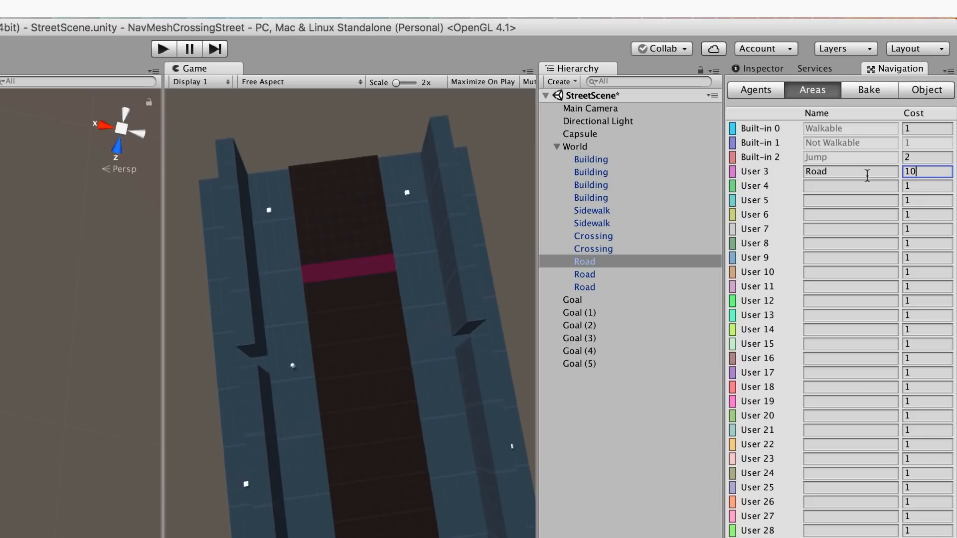
pyautogui.moveTo(758, 192)
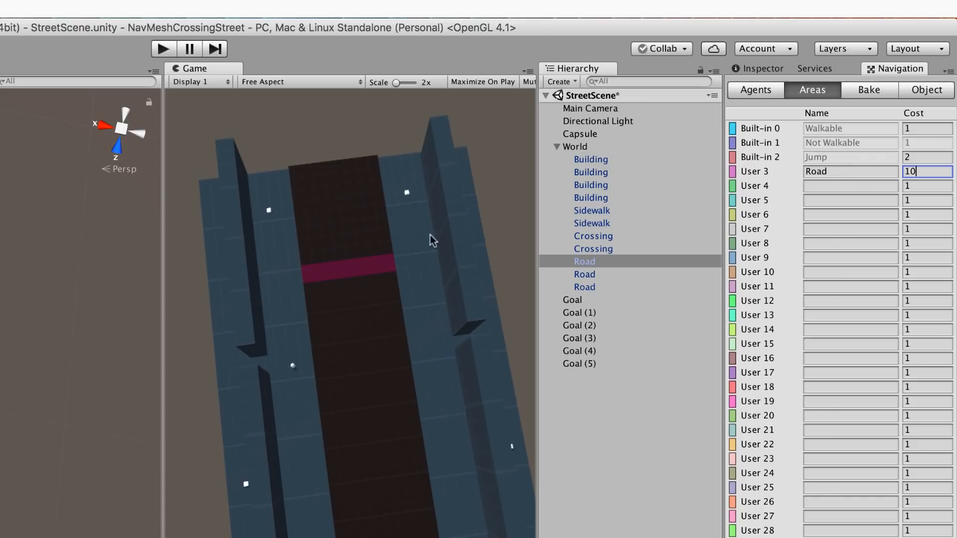
pyautogui.moveTo(585, 275)
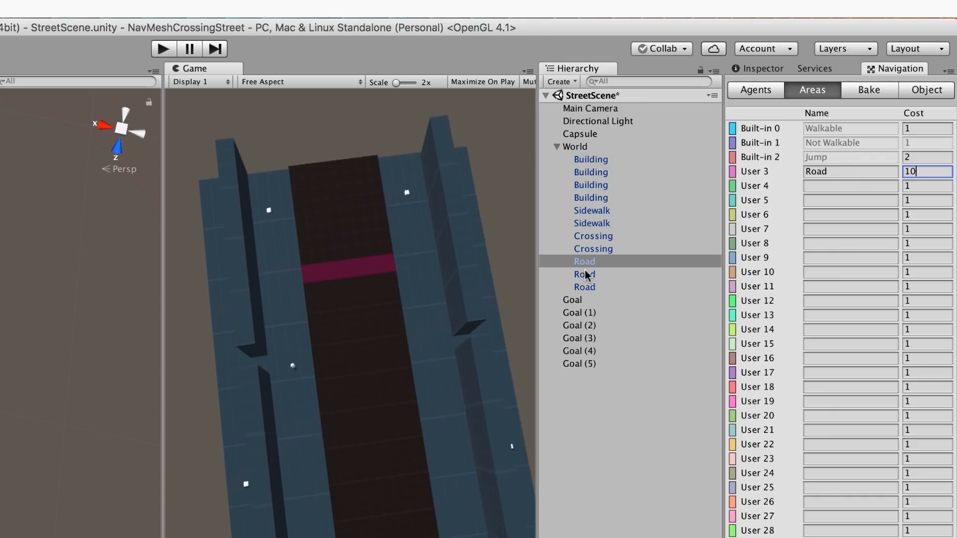
pyautogui.click(584, 261)
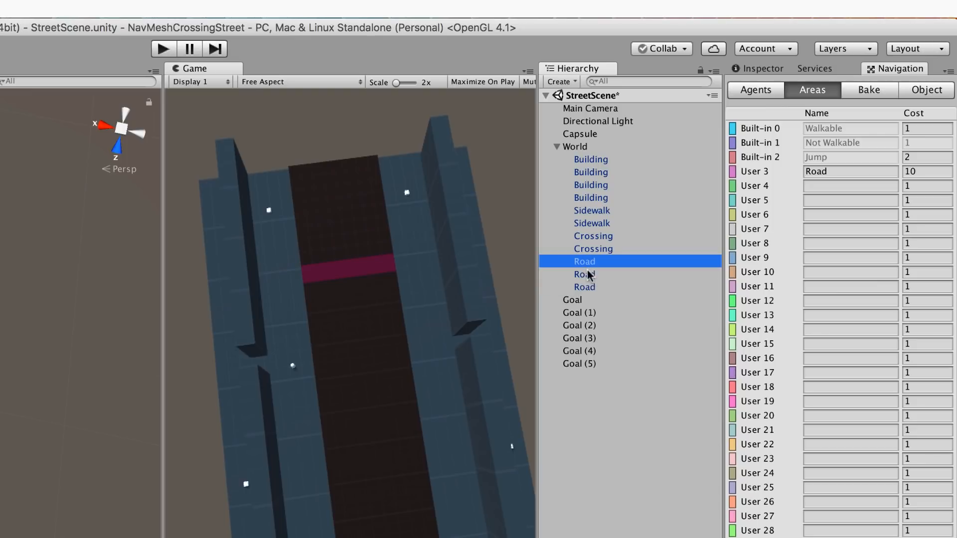
pyautogui.moveTo(838, 185)
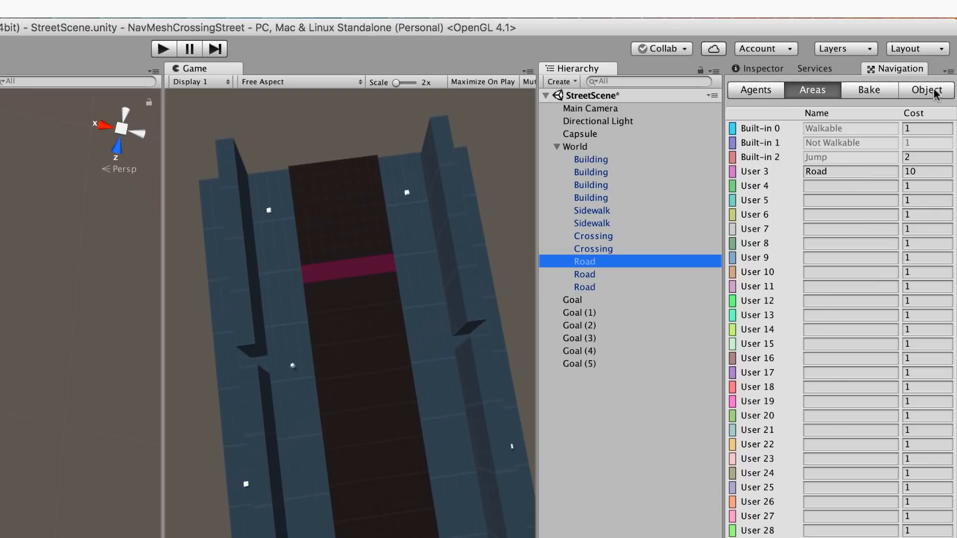
# - Confirm each of the three Road pieces uses the Road navigation area in the Object tab
pyautogui.click(925, 90)
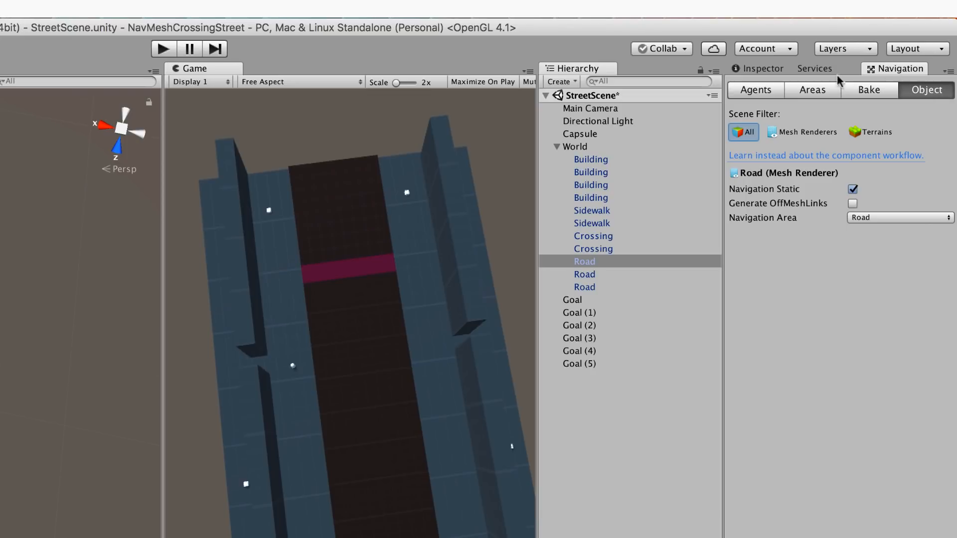
pyautogui.click(584, 261)
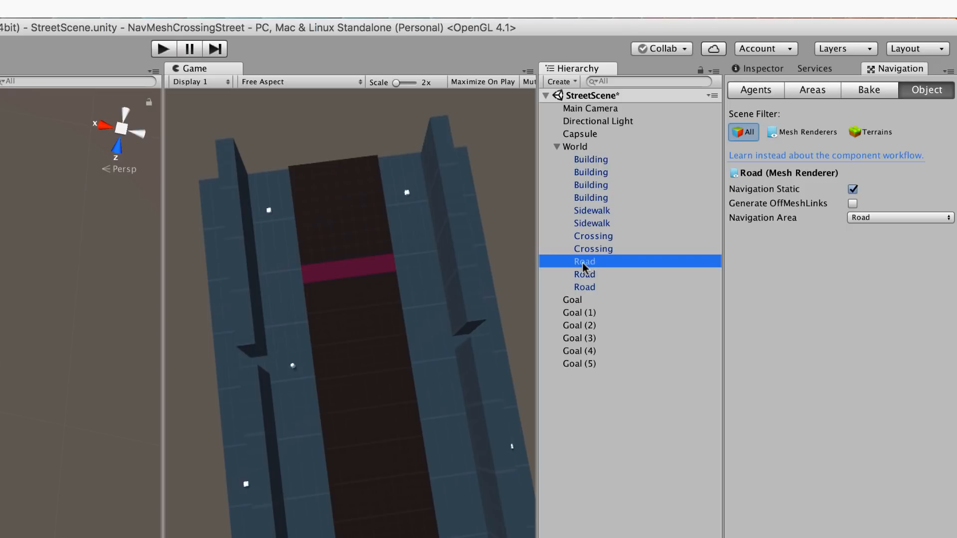
pyautogui.moveTo(589, 270)
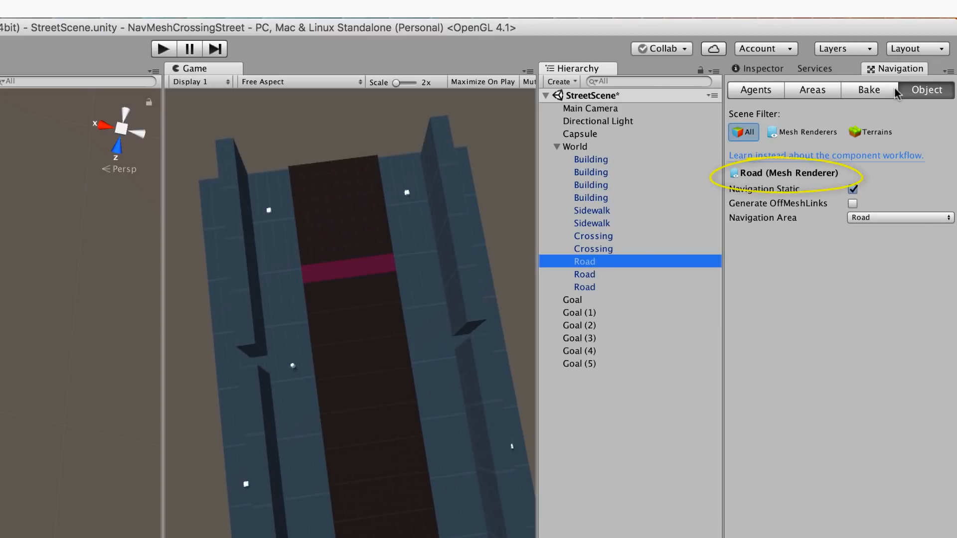
pyautogui.moveTo(749, 182)
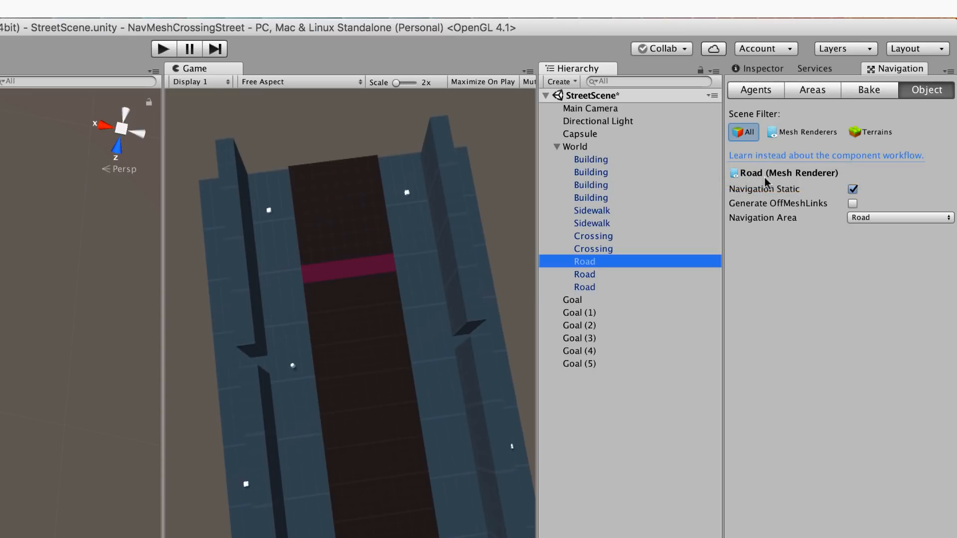
pyautogui.click(897, 217)
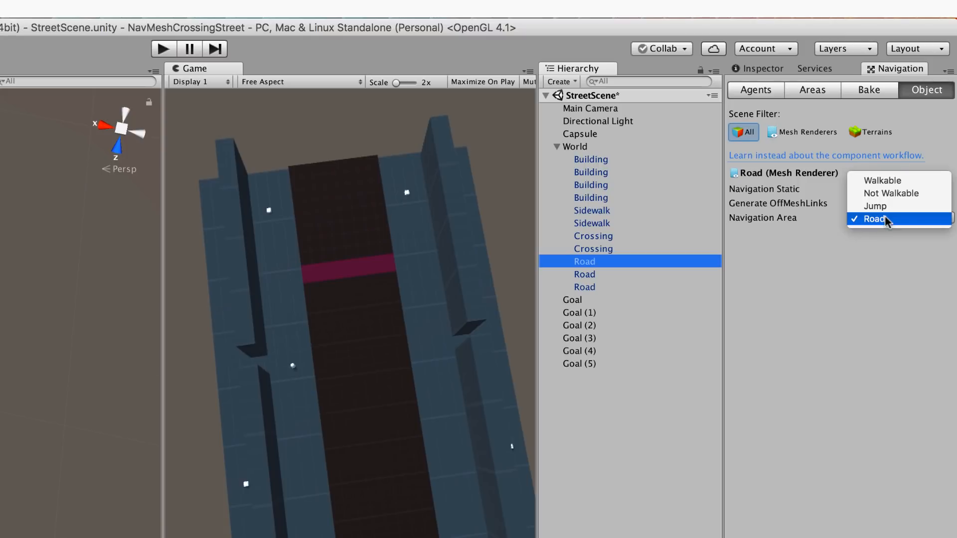
pyautogui.moveTo(897, 180)
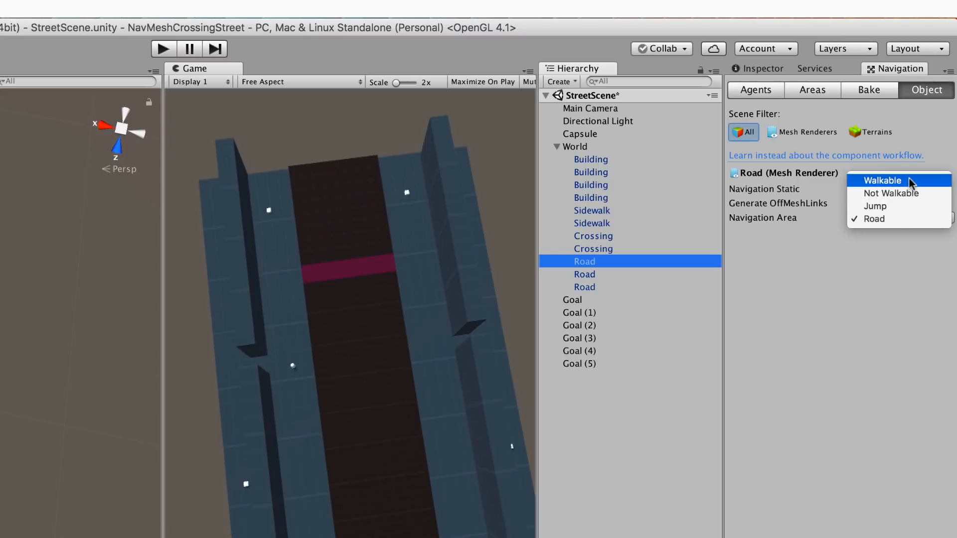
pyautogui.moveTo(873, 218)
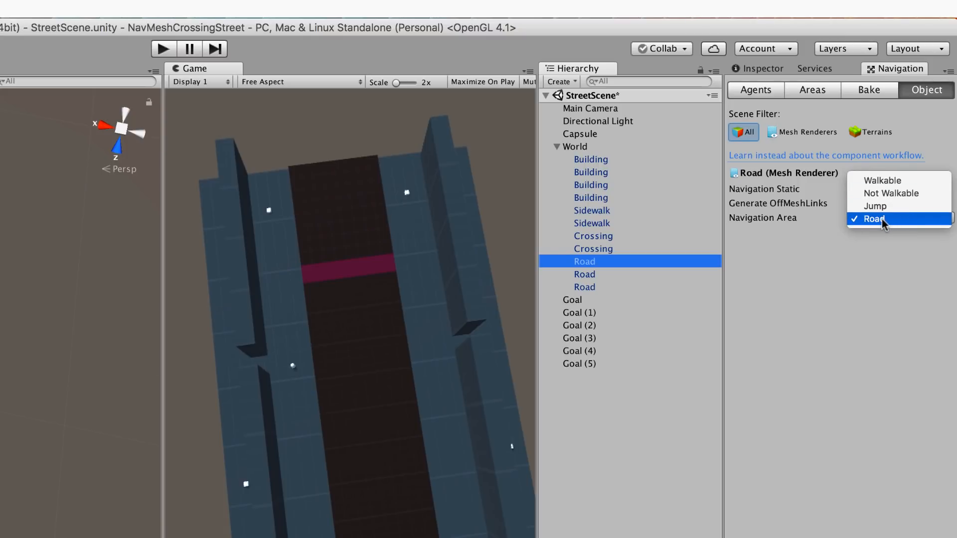
pyautogui.click(874, 218)
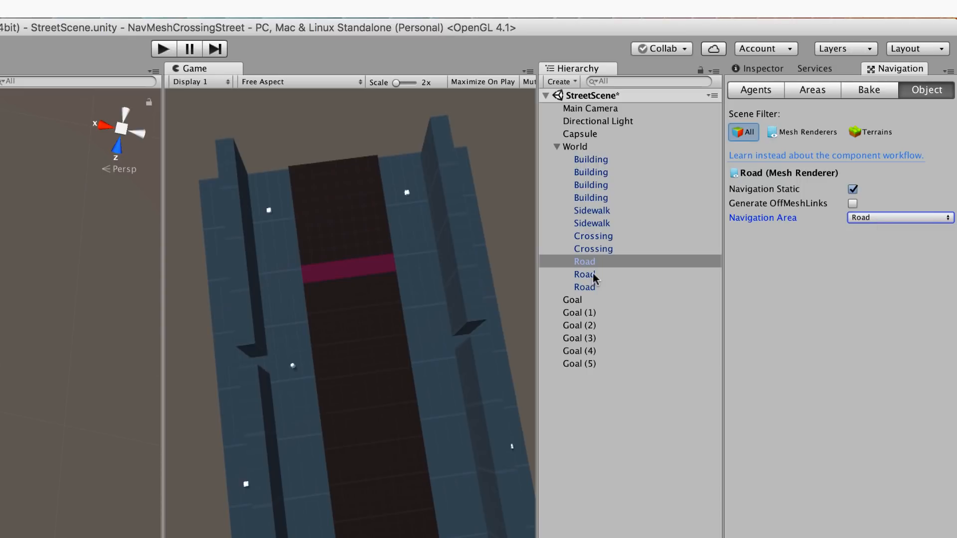
pyautogui.click(584, 274)
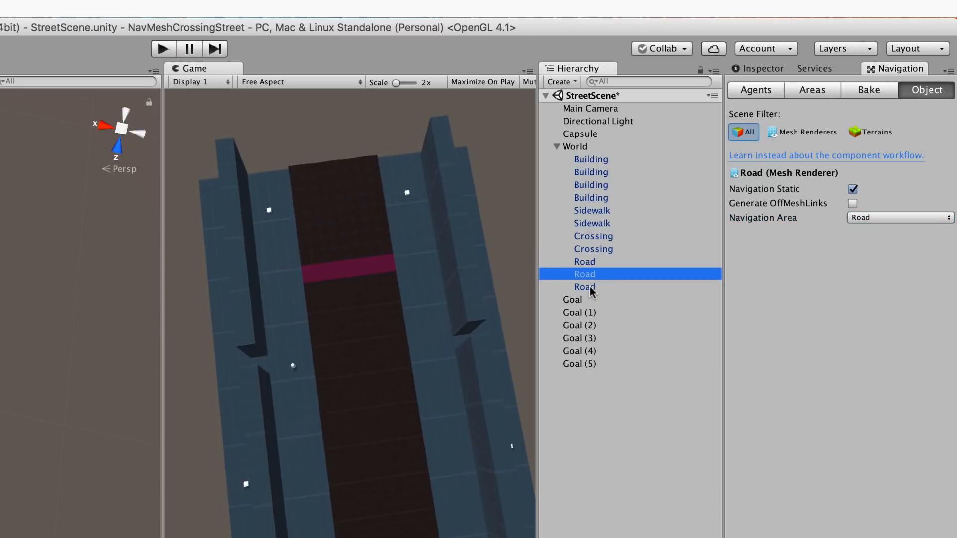
pyautogui.click(583, 287)
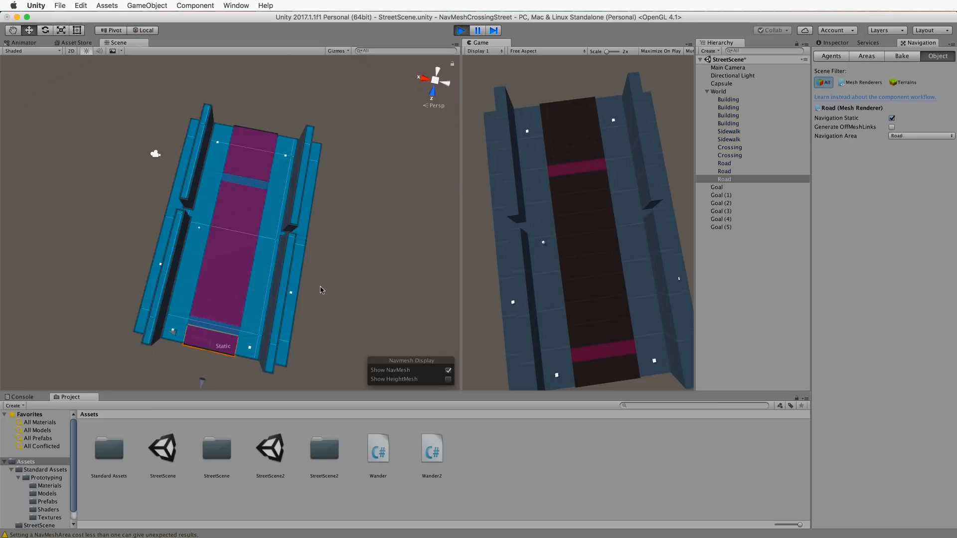
pyautogui.moveTo(321, 295)
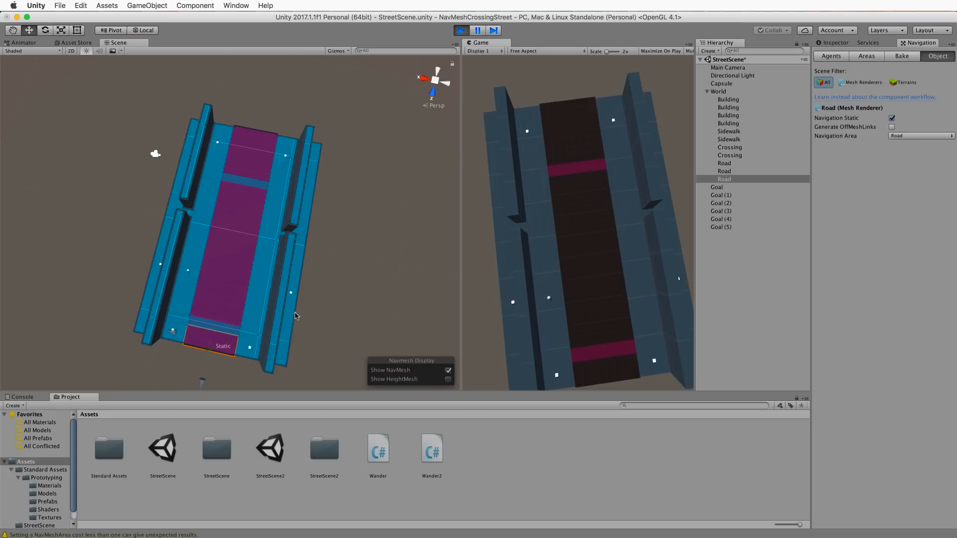
pyautogui.moveTo(339, 323)
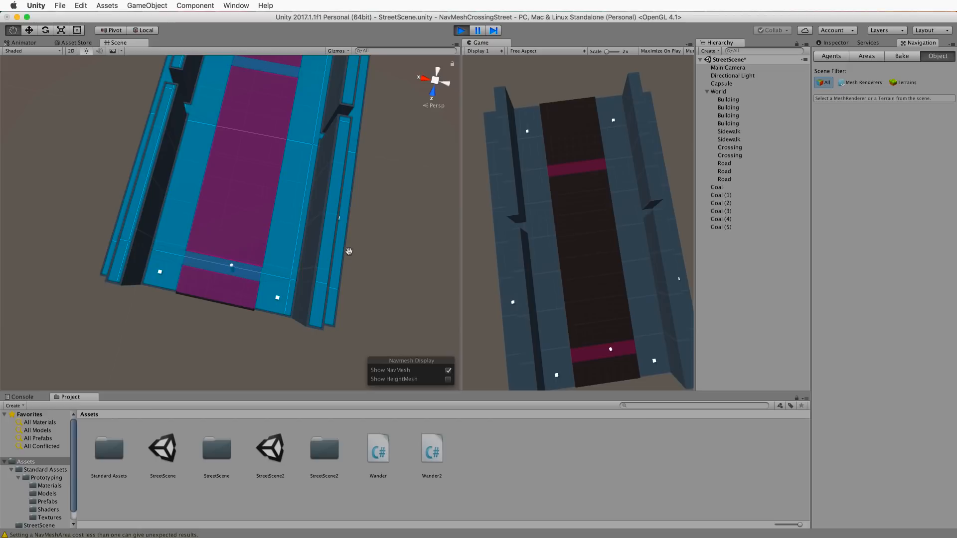
pyautogui.moveTo(349, 250); pyautogui.dragTo(345, 296)
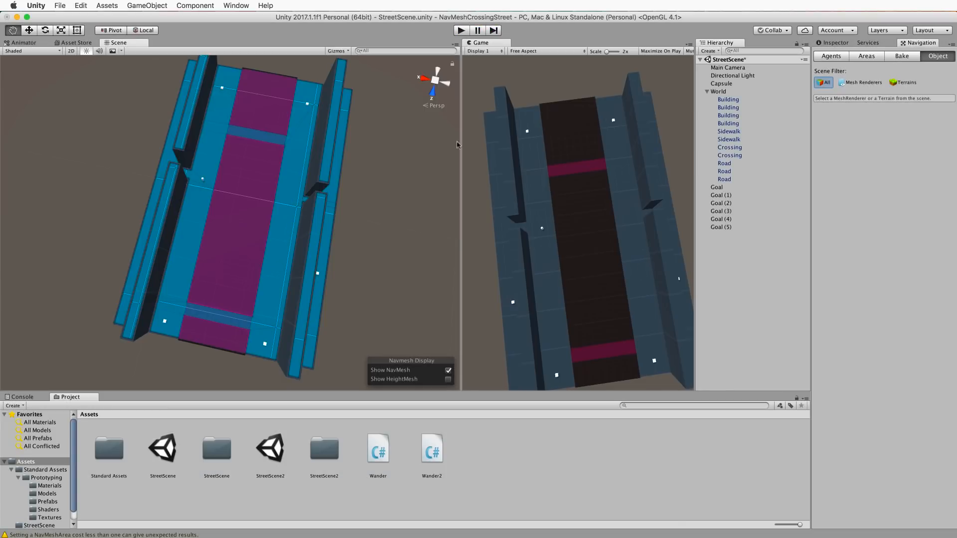
# - Duplicate Capsule into Capsule (1) through (9), then play and stop the scene
pyautogui.click(721, 84)
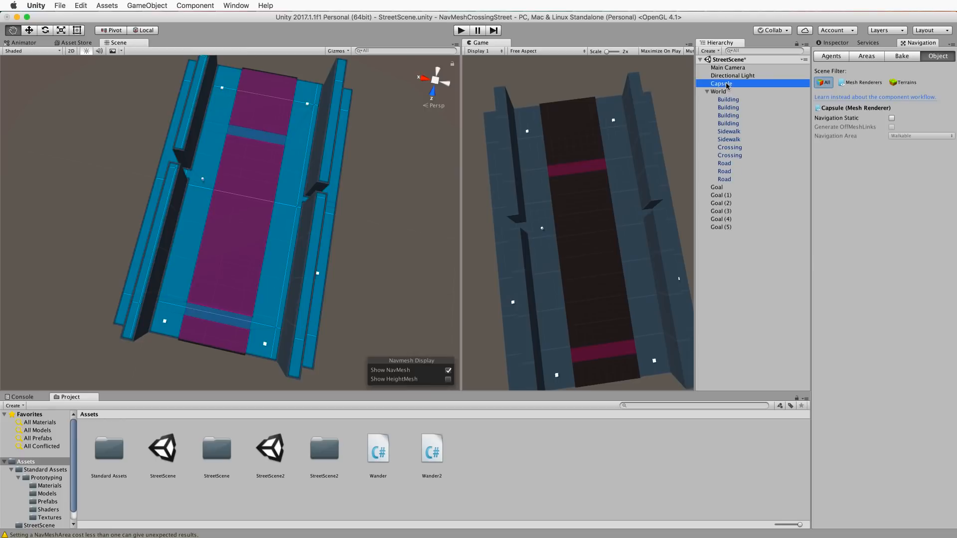
pyautogui.click(726, 251)
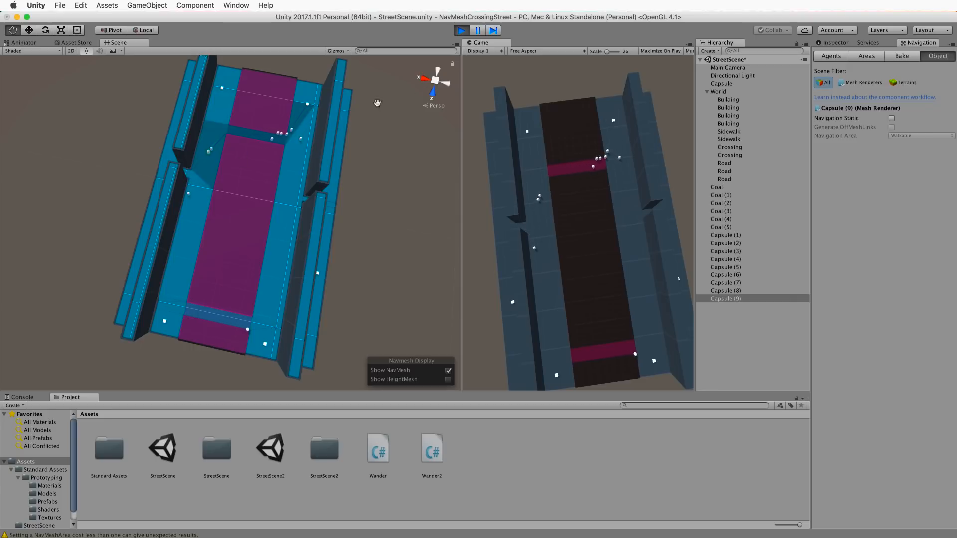
pyautogui.click(461, 30)
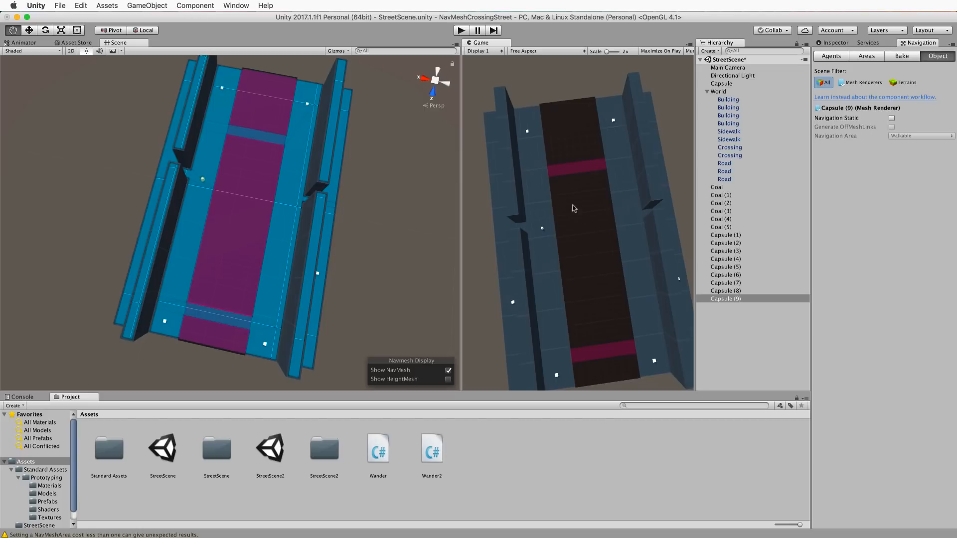
# - Set Nav Mesh Agent Speed to 15 on all ten capsules and spot-check several duplicates
pyautogui.click(725, 235)
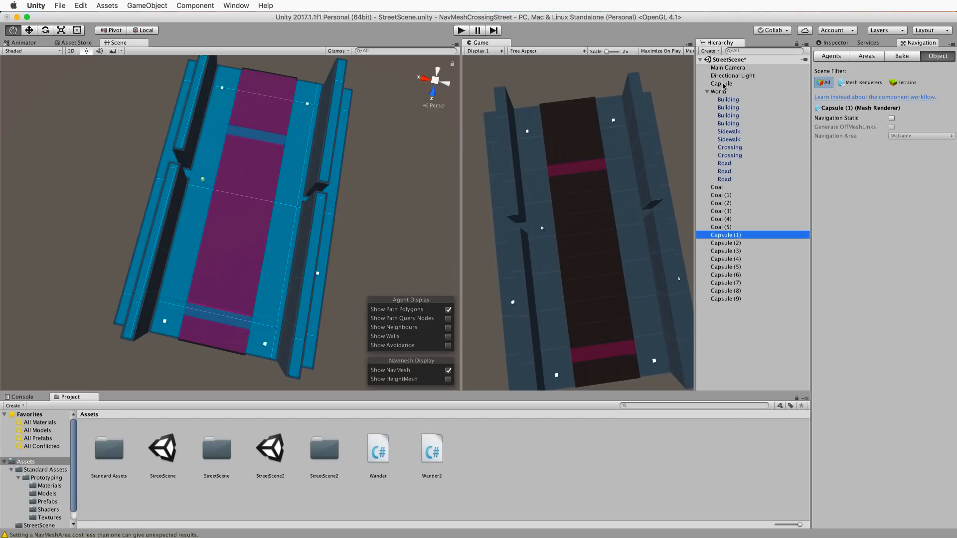
pyautogui.click(721, 84)
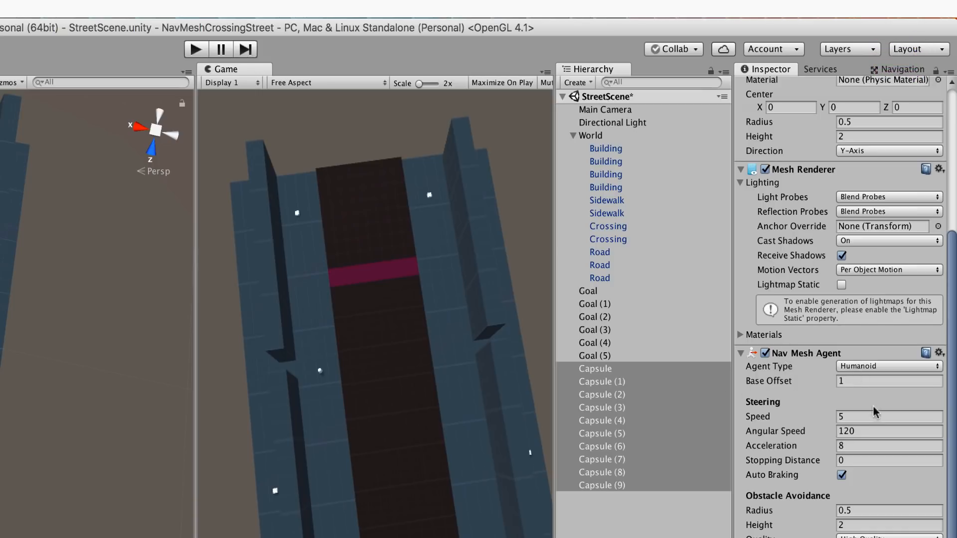
pyautogui.write('15')
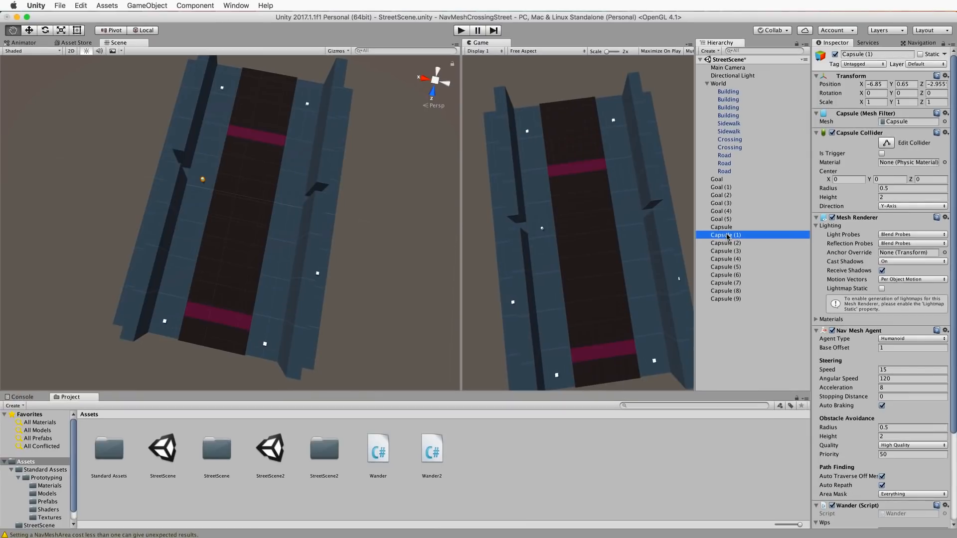
pyautogui.click(725, 251)
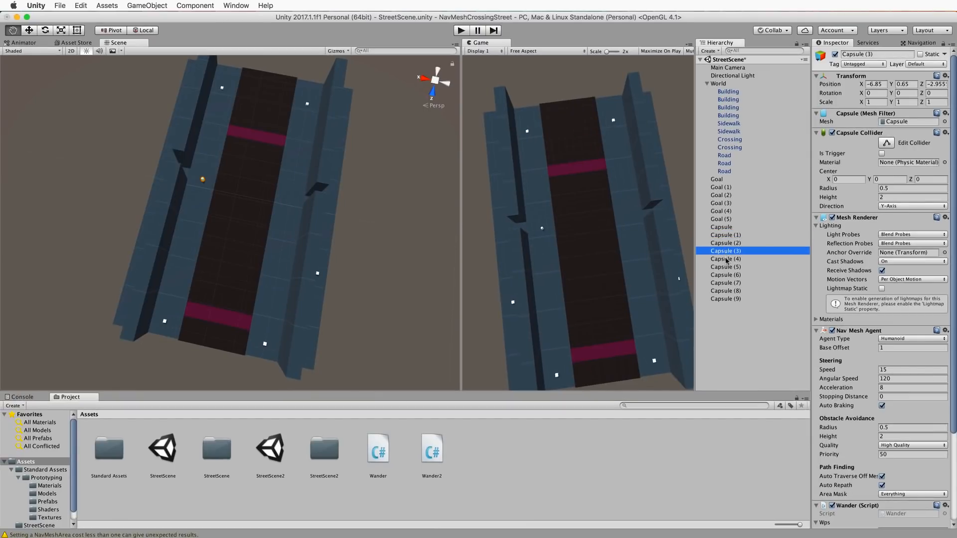
pyautogui.click(726, 274)
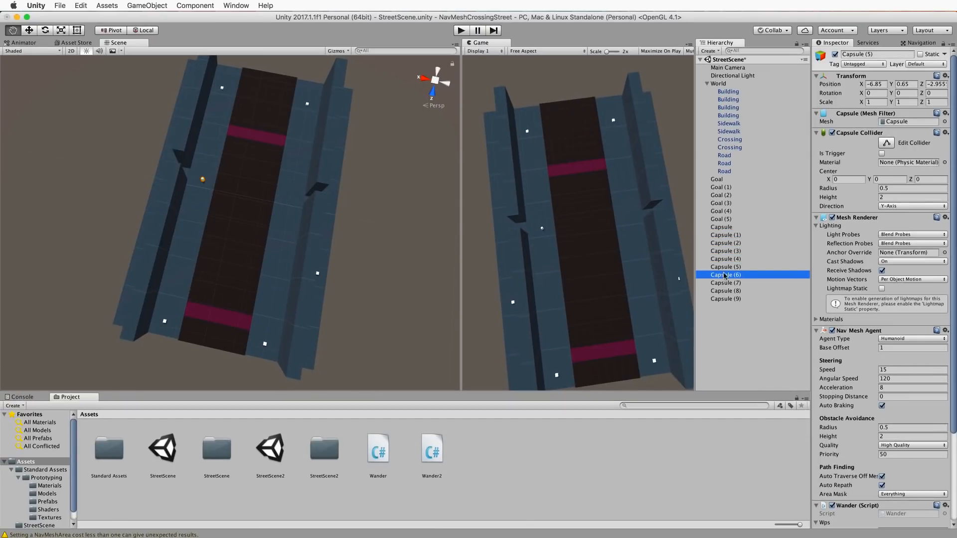
pyautogui.click(725, 282)
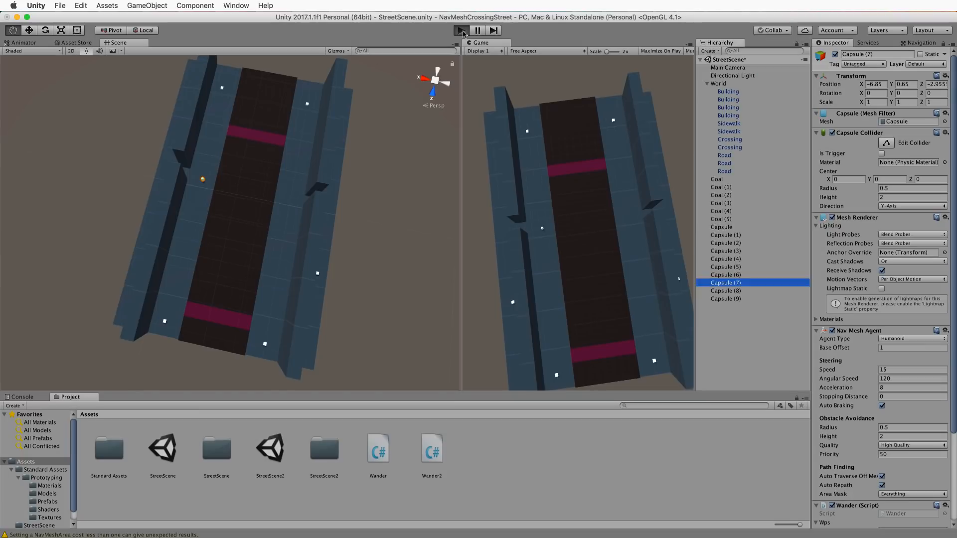
pyautogui.click(921, 42)
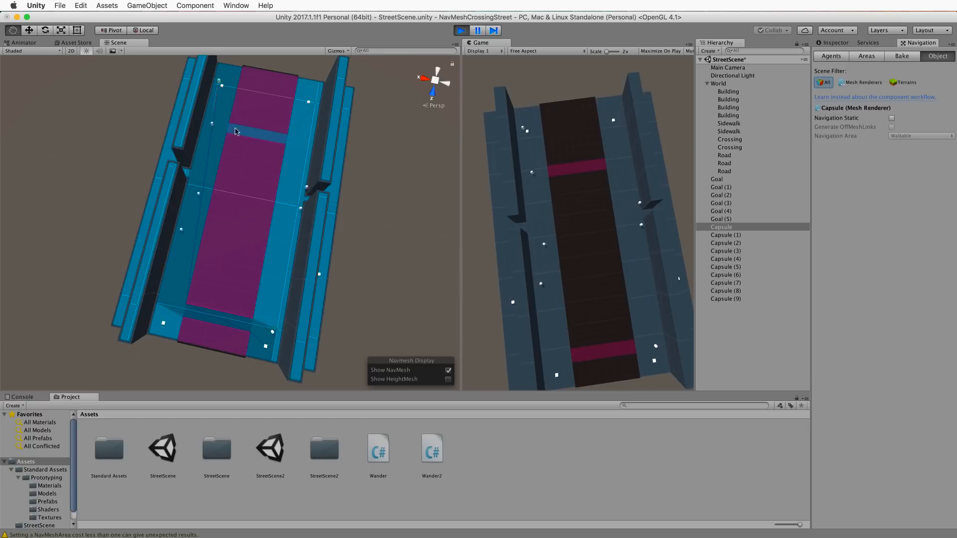
pyautogui.click(461, 30)
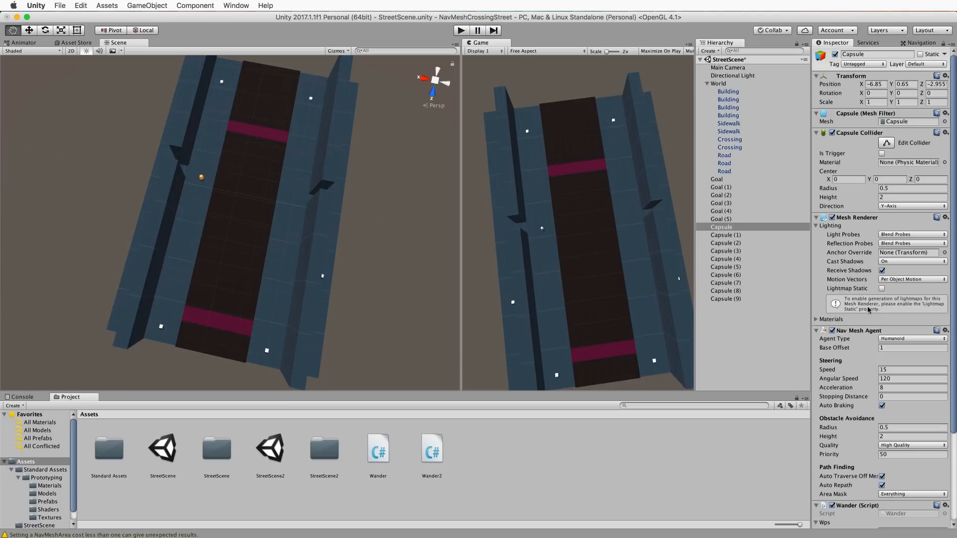
# - Scroll the Inspector to the Capsule's Wander script listing Goal through Goal (5)
pyautogui.scroll(-3)
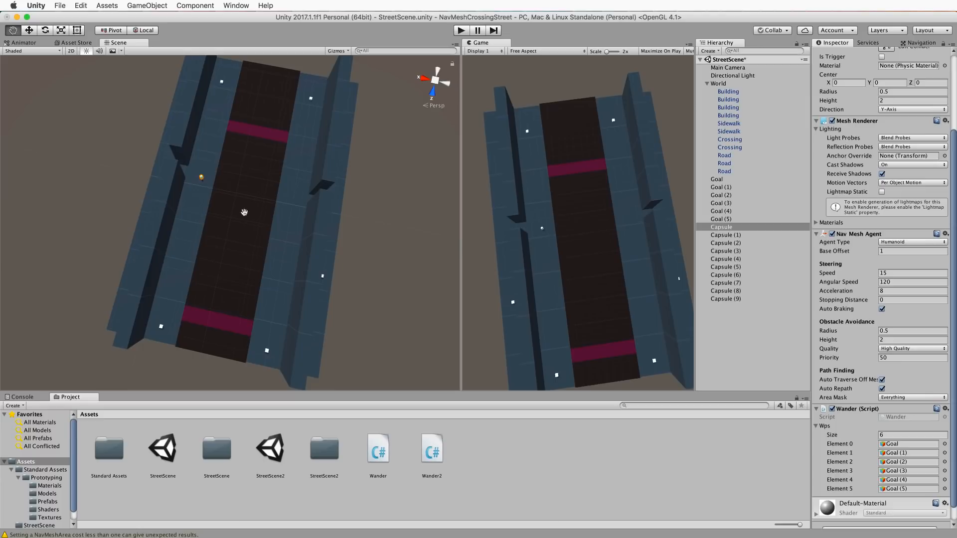
pyautogui.moveTo(250, 173)
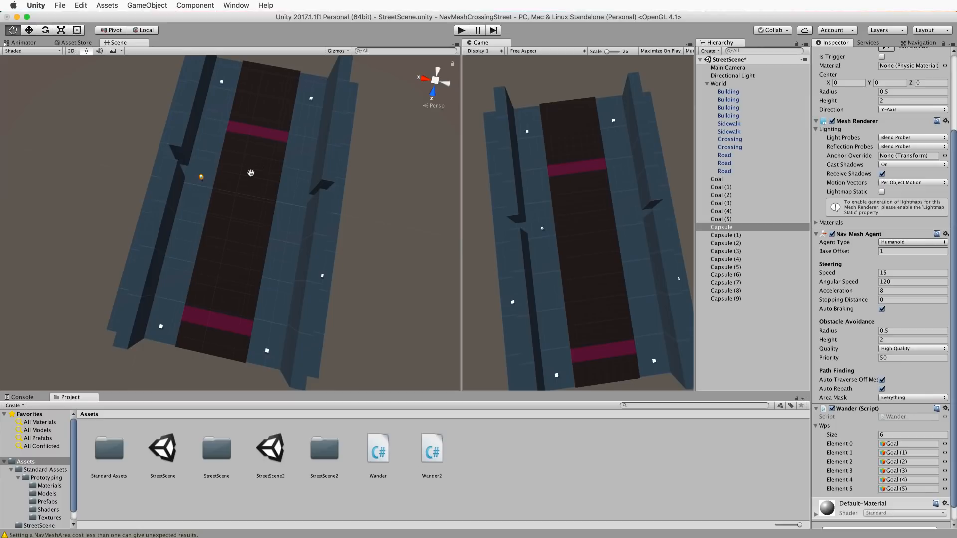